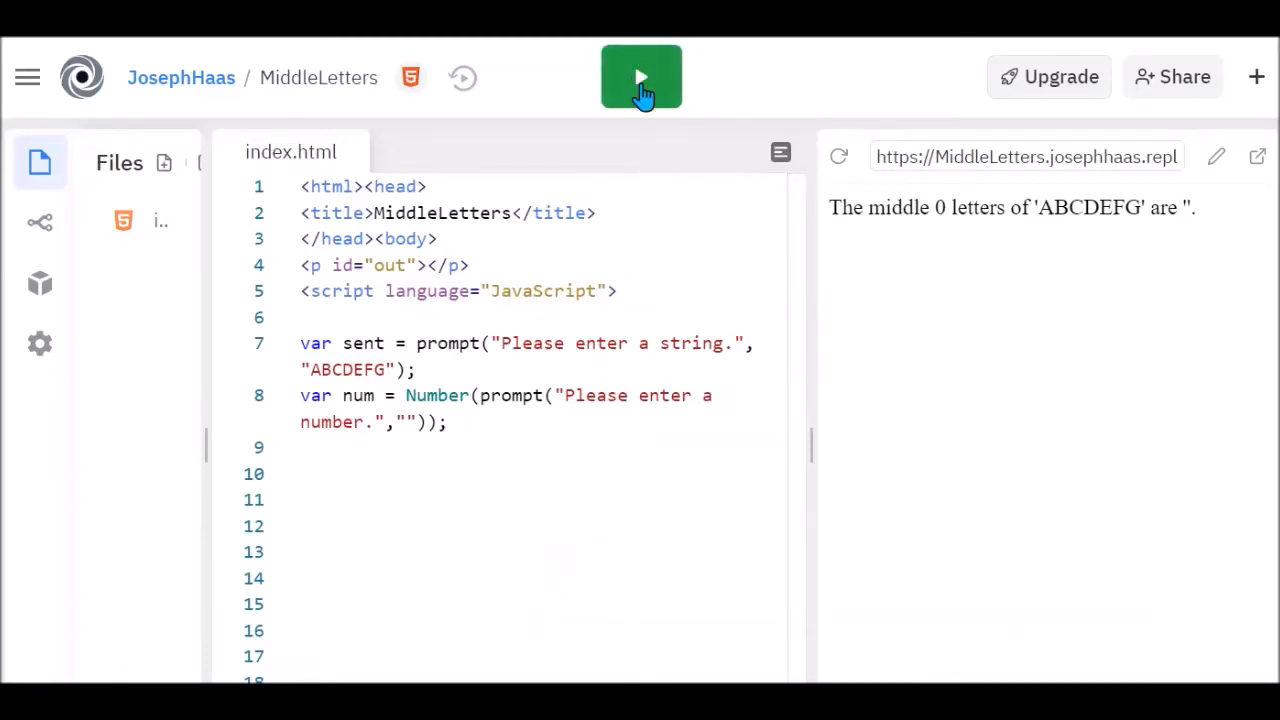
Step: Run with 'ABCDEFG' and 3, getting 'CDE', and highlight CDE in the output
left_click(640, 76)
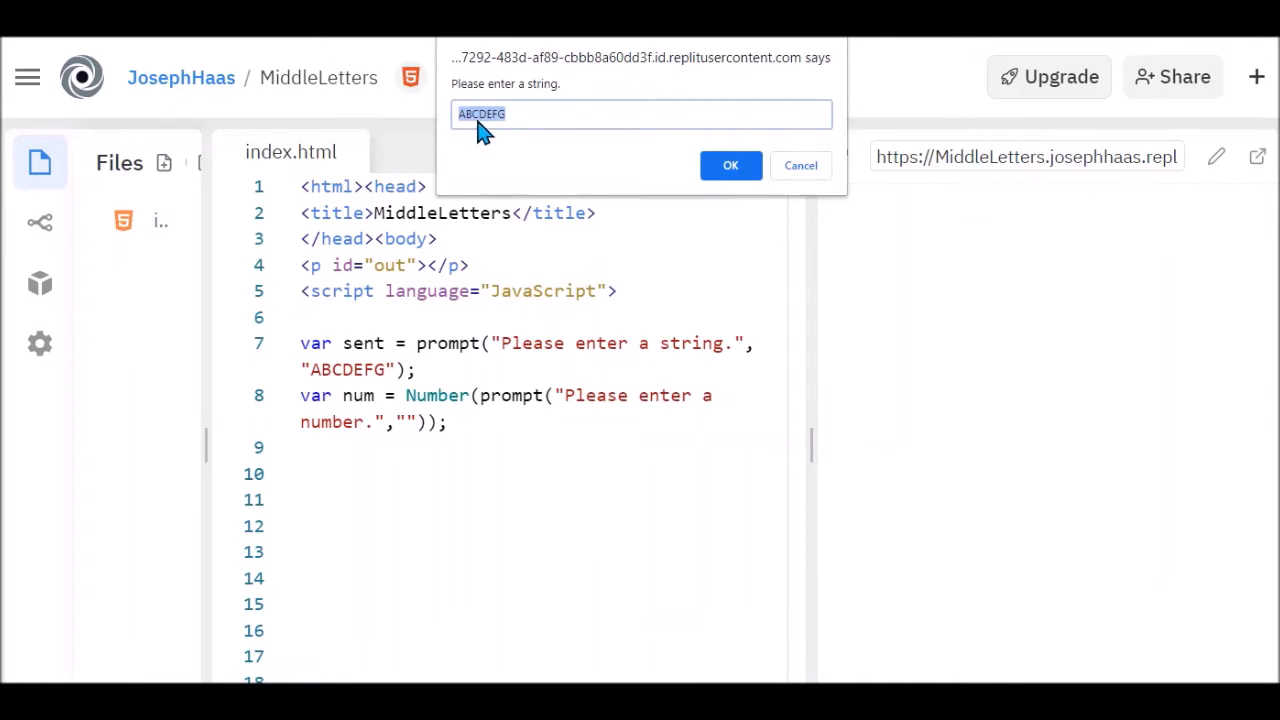
mouse_move(756, 160)
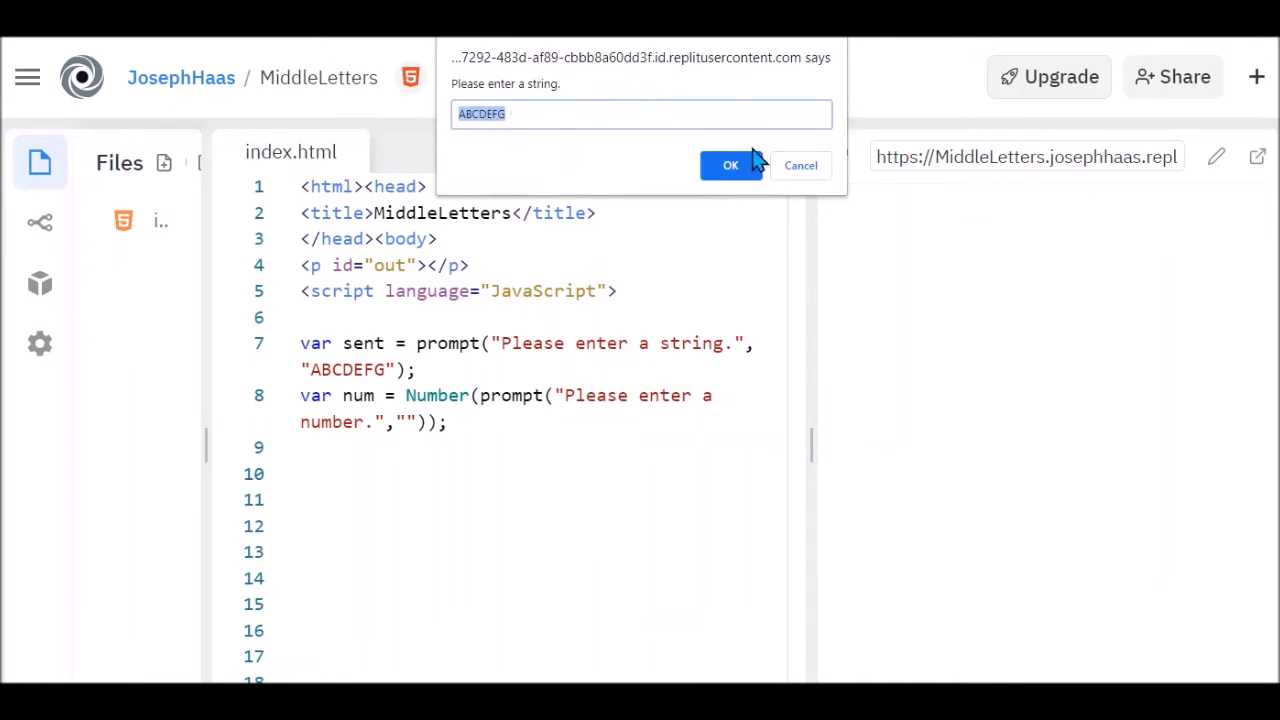
left_click(730, 164)
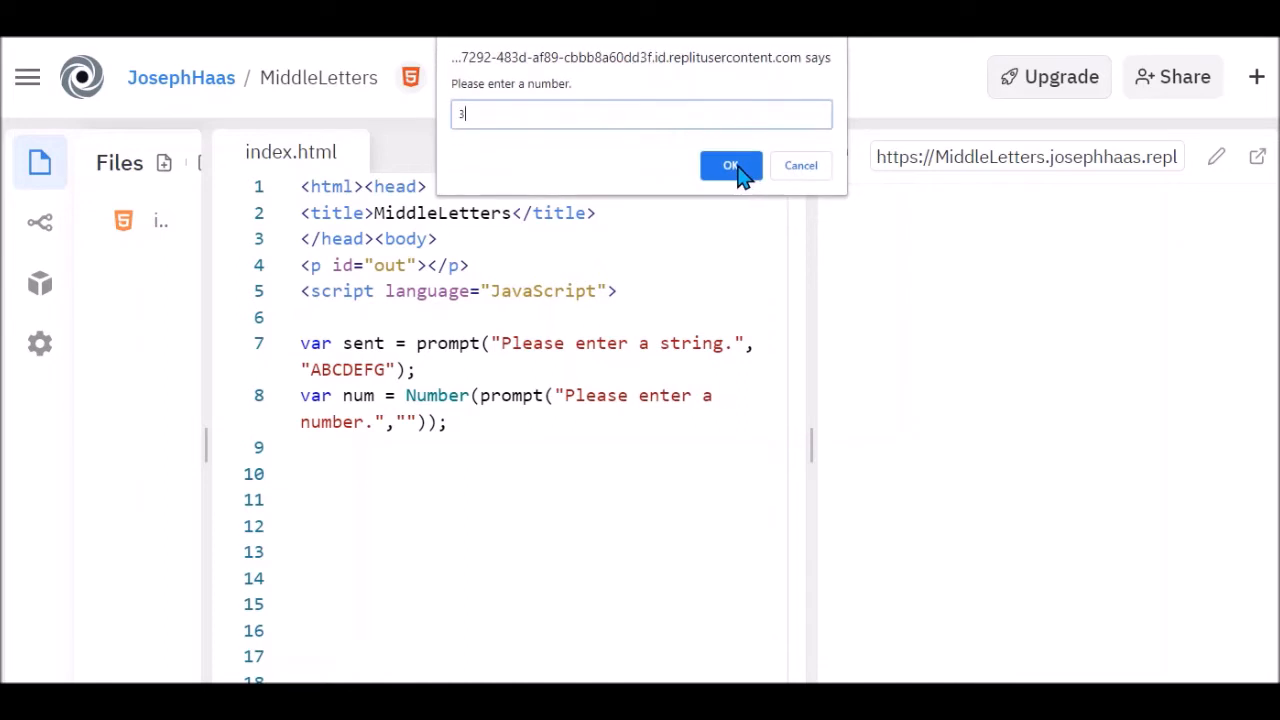
left_click(732, 164)
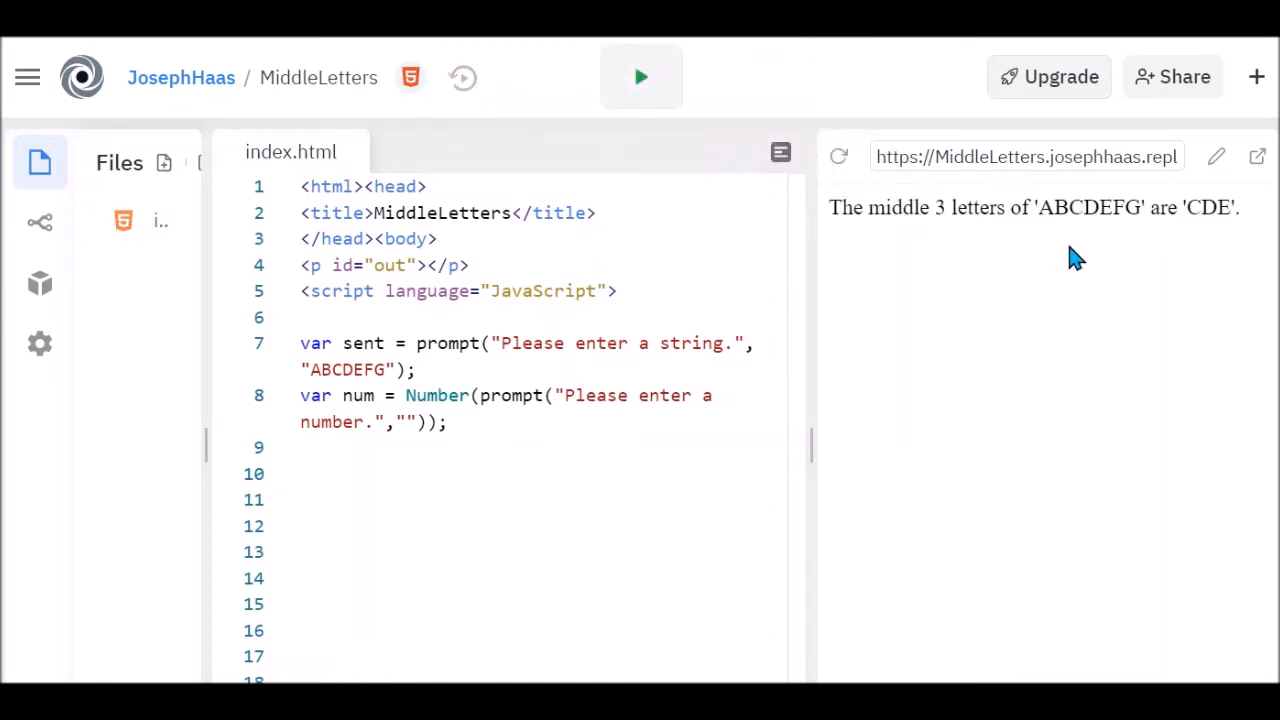
mouse_move(1062, 212)
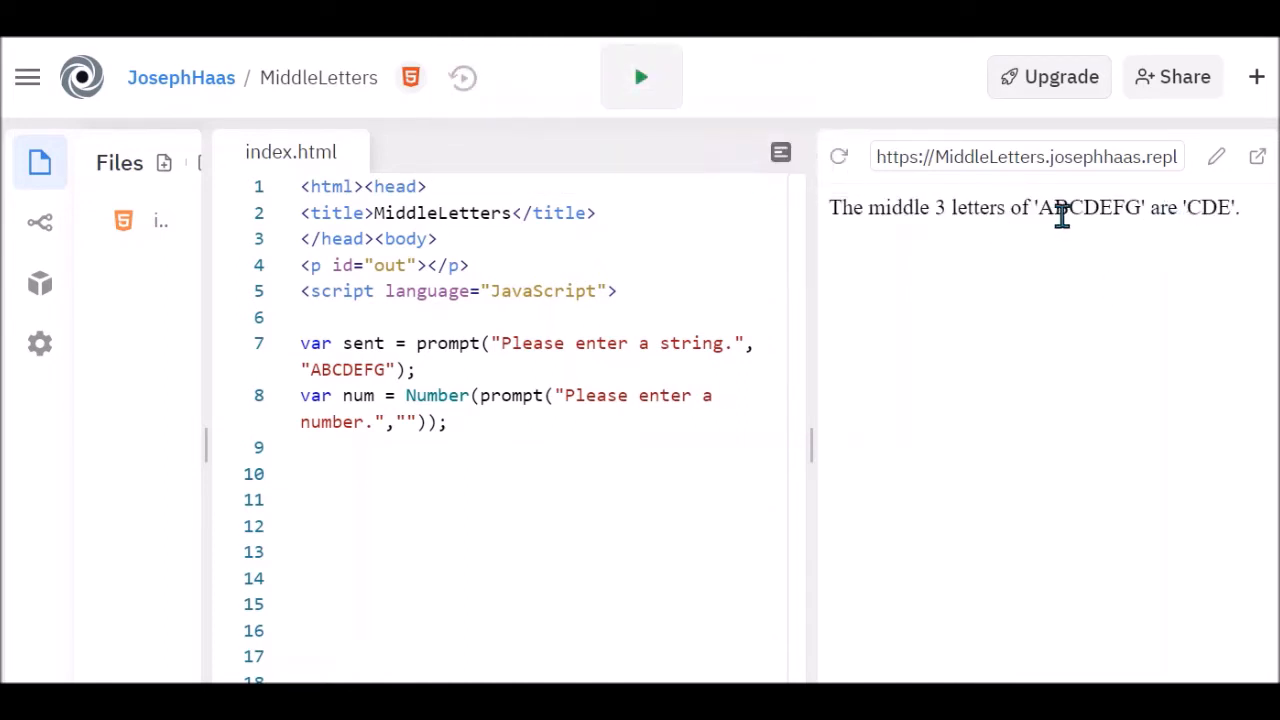
mouse_move(1064, 206)
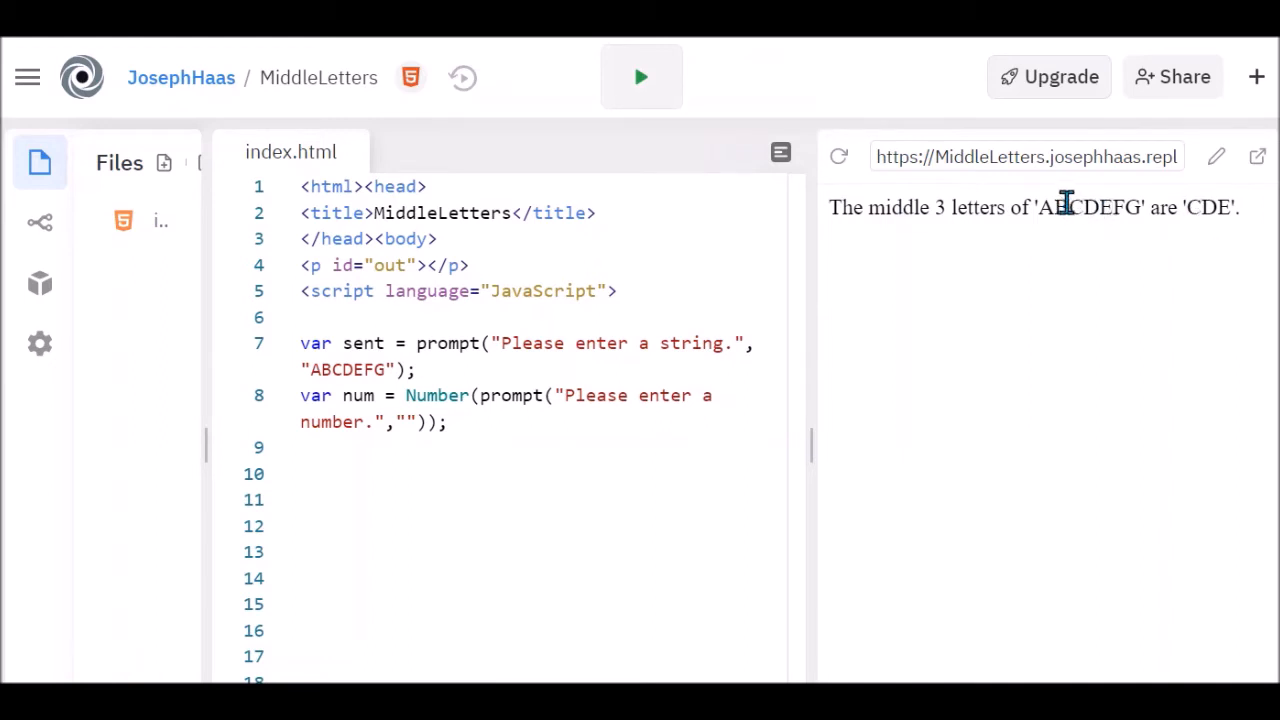
double_click(1090, 206)
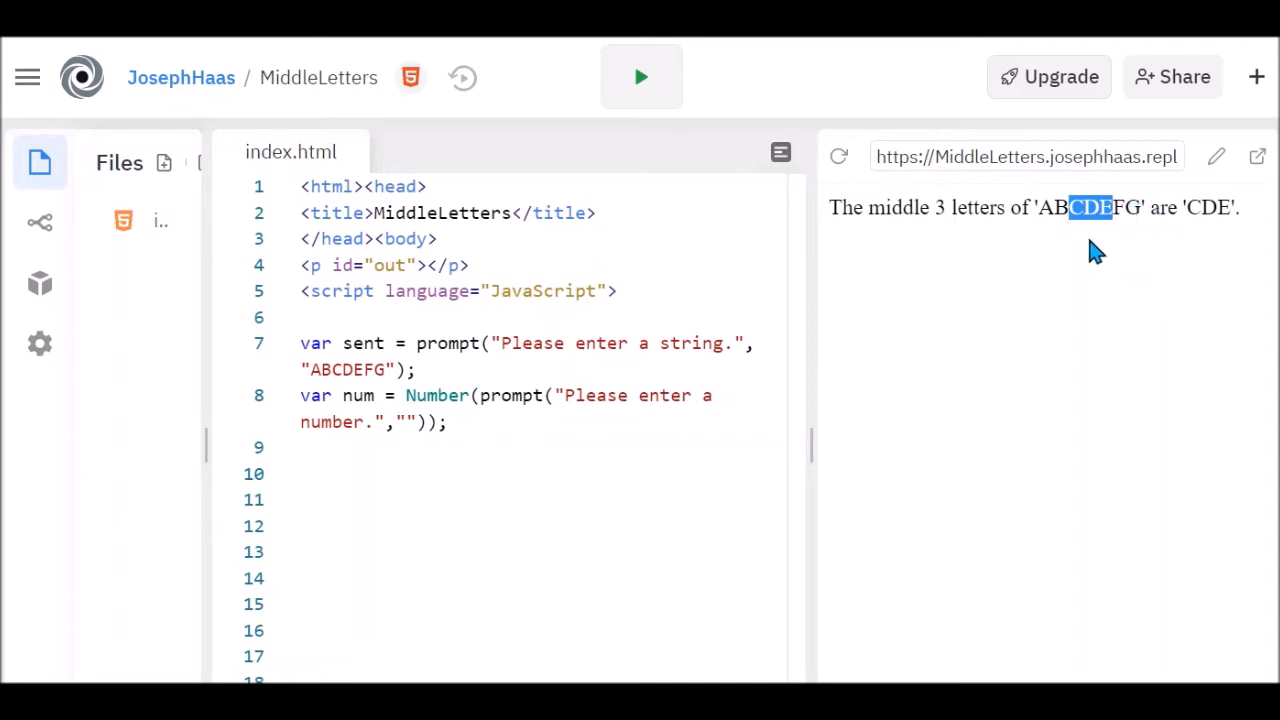
mouse_move(1056, 236)
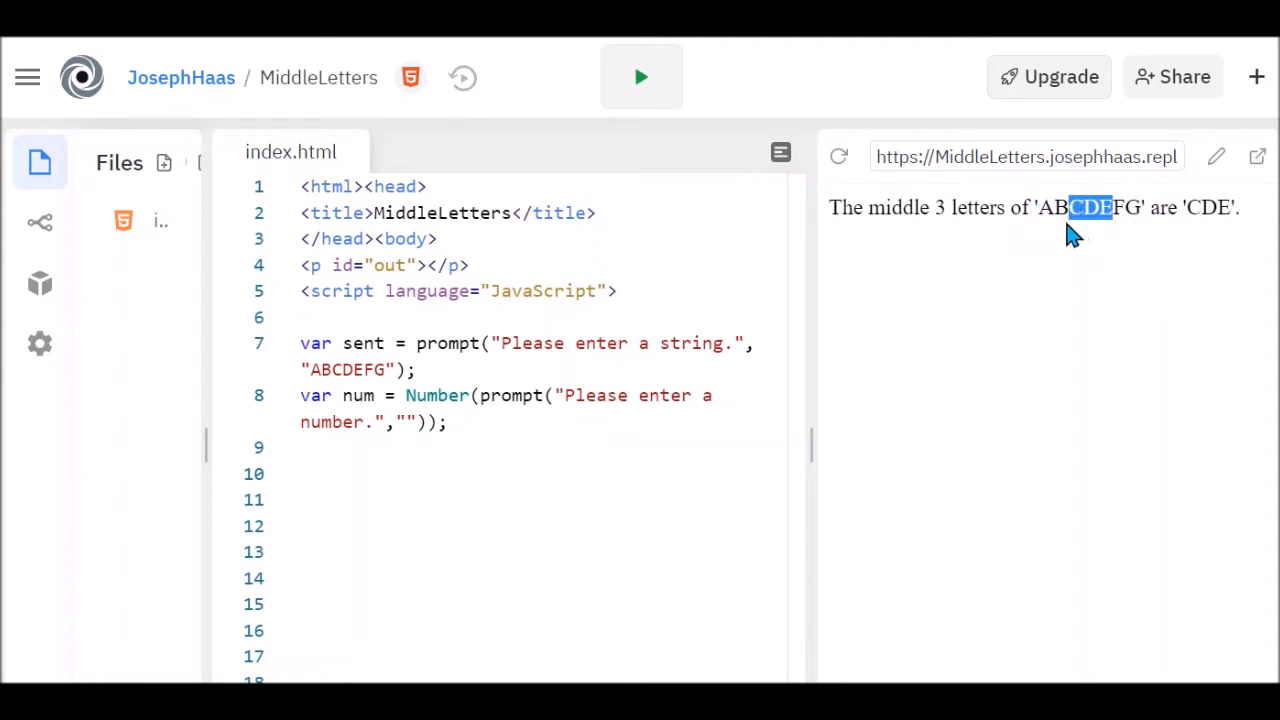
mouse_move(1216, 236)
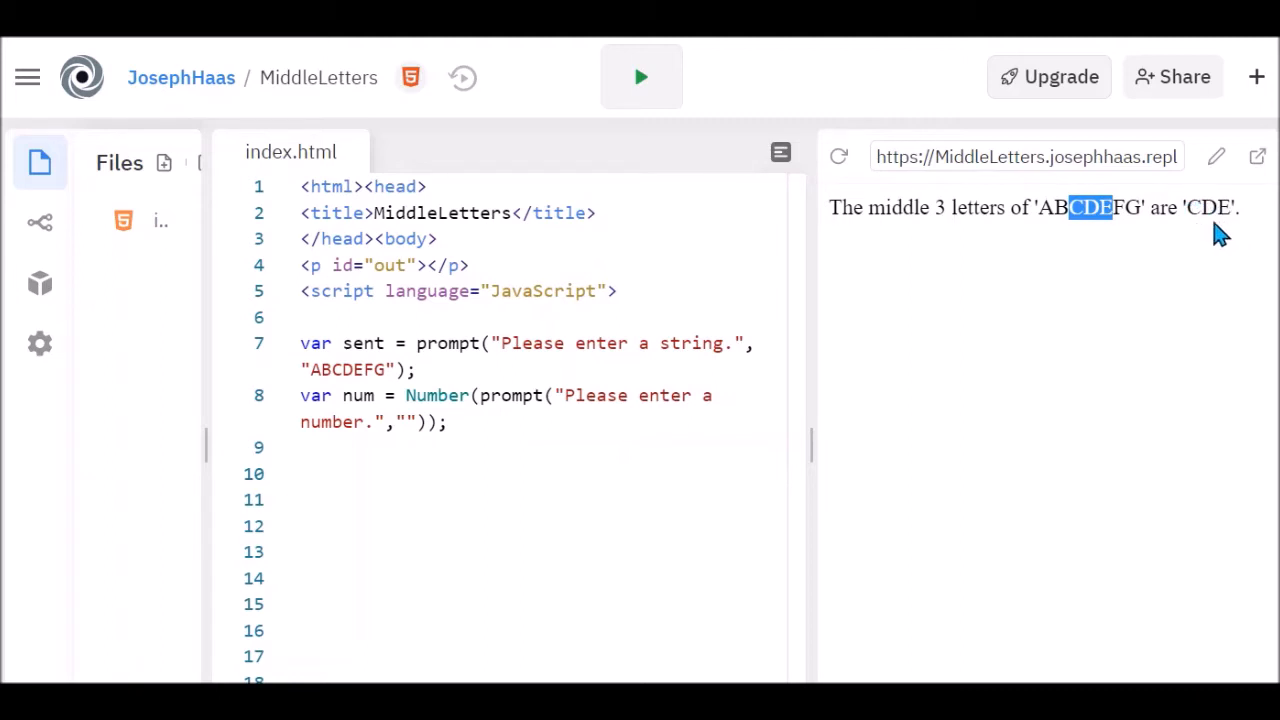
mouse_move(1088, 248)
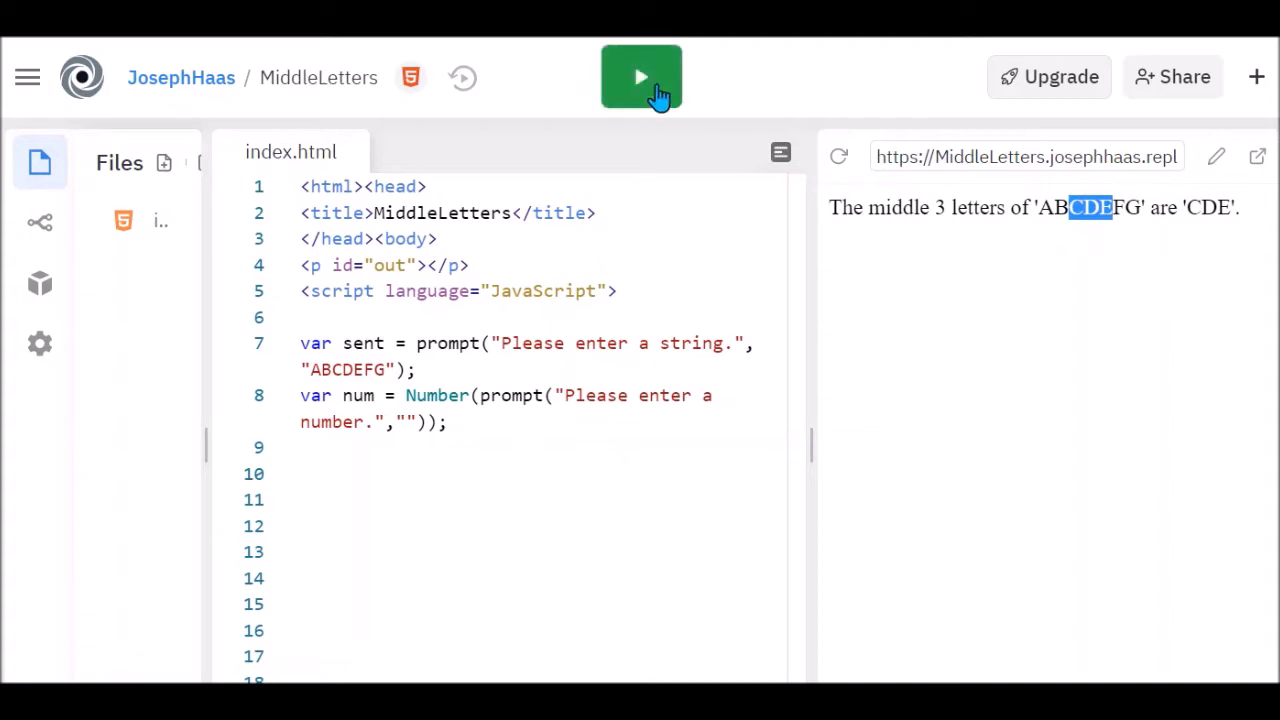
Step: Re-run with 'ABCDEFG' and 4, getting 'BCDE', and highlight the letters in the output
left_click(640, 76)
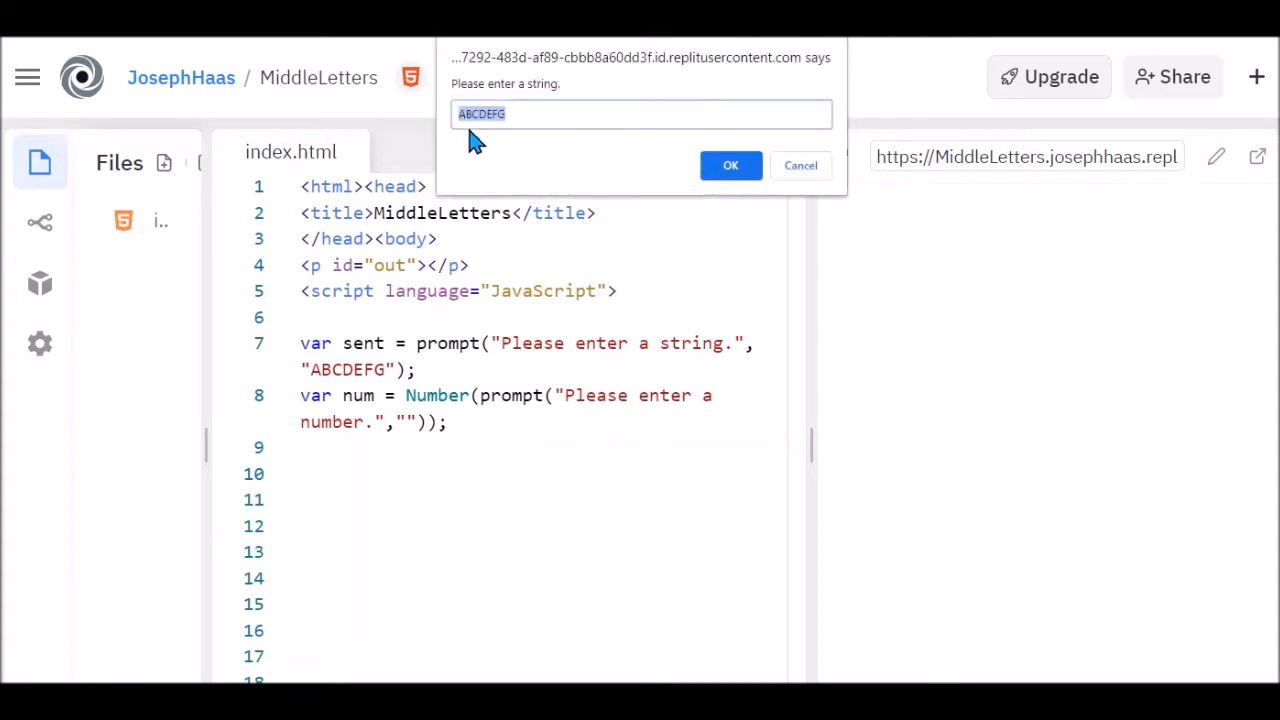
left_click(732, 164)
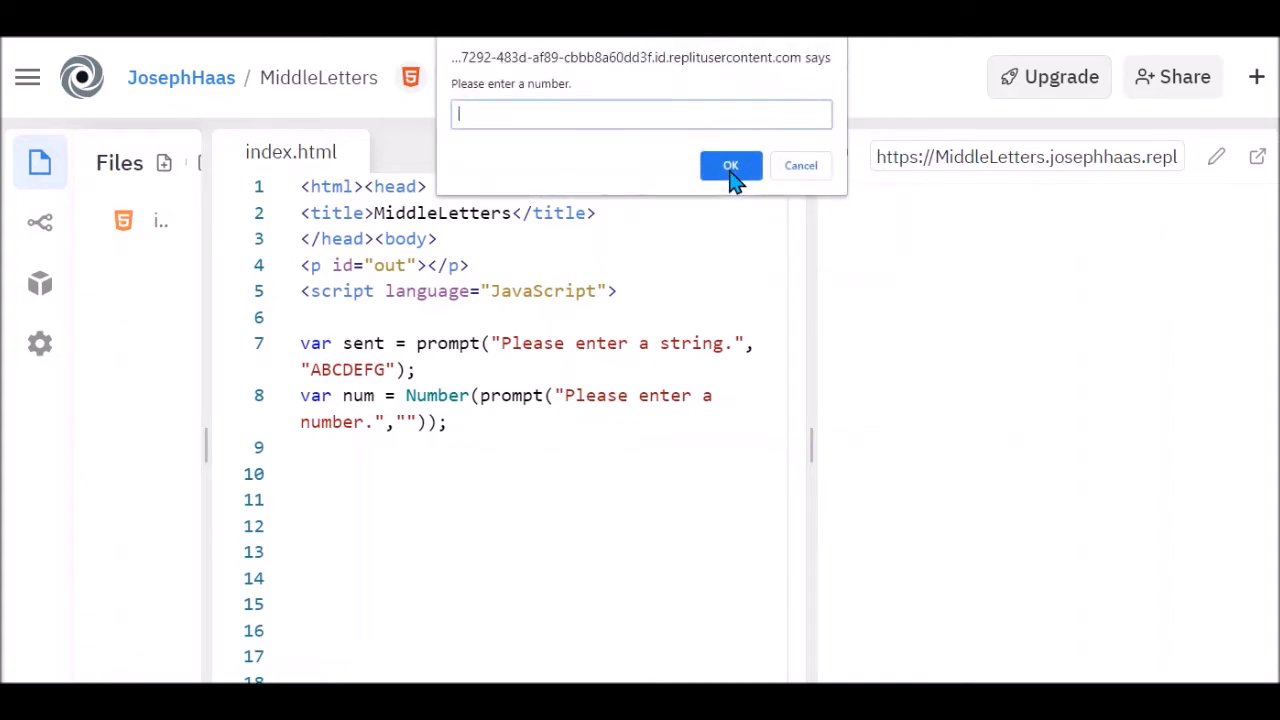
type("4")
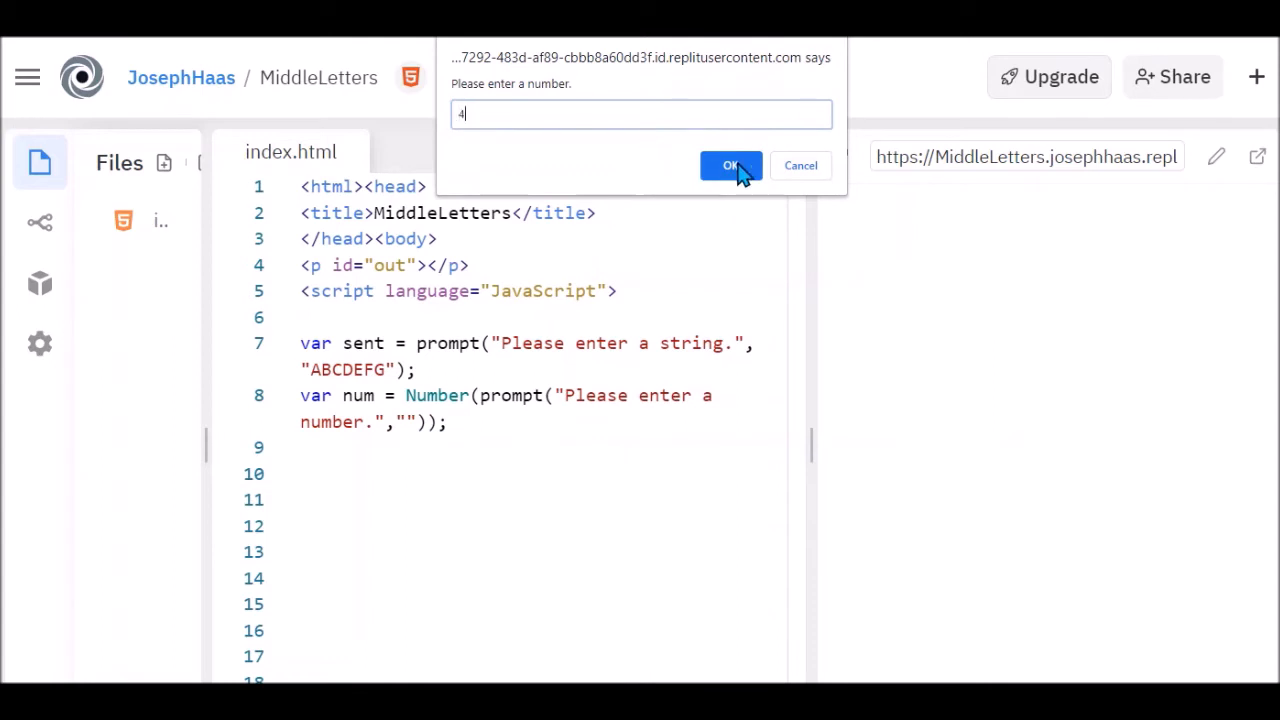
left_click(730, 164)
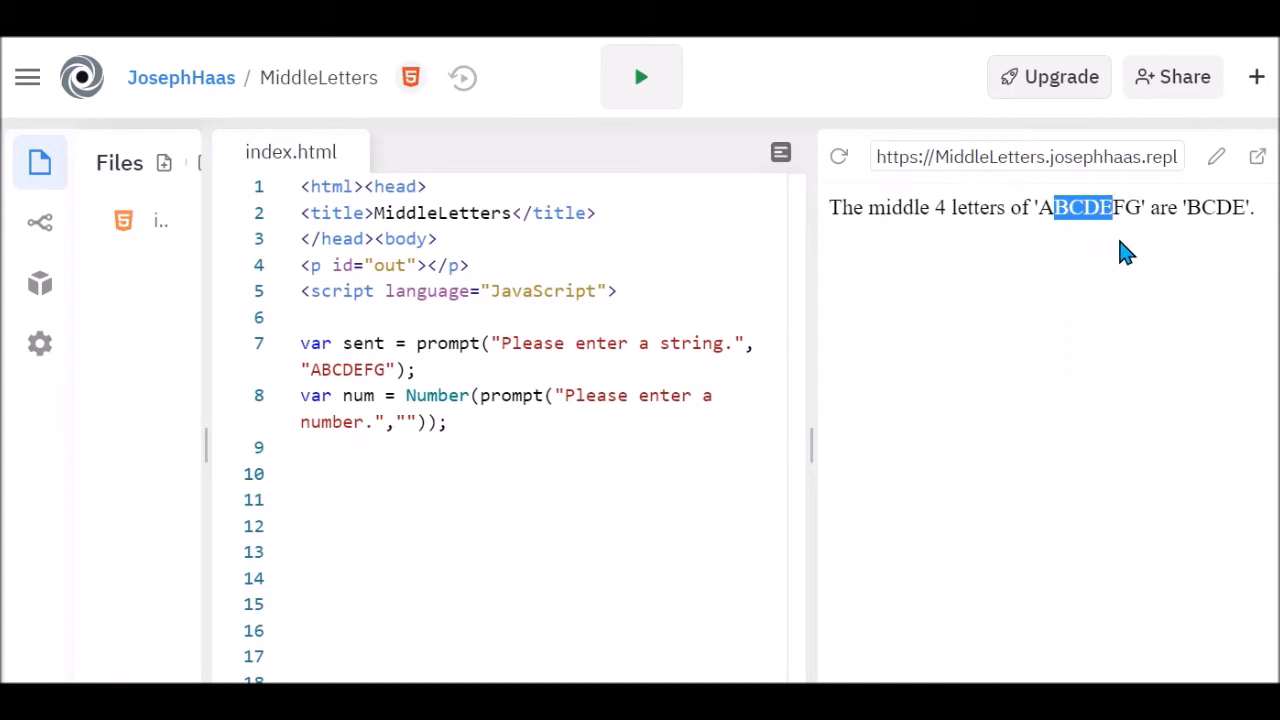
mouse_move(1048, 242)
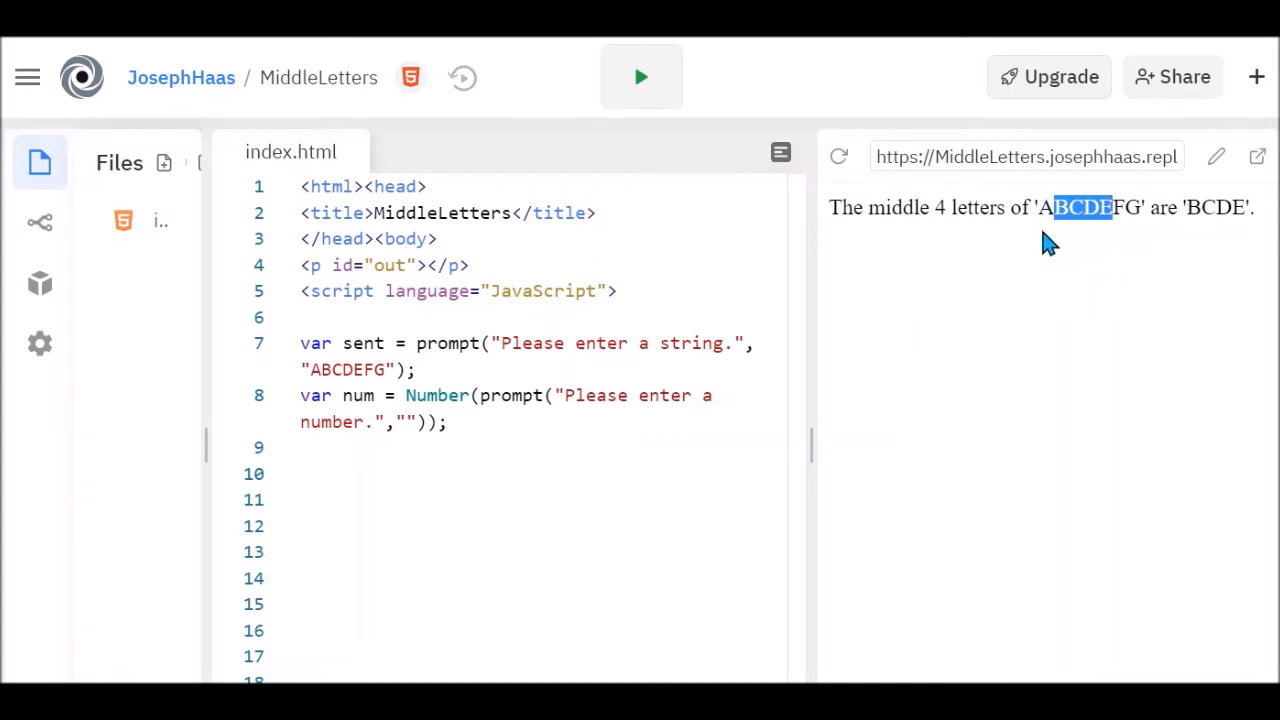
mouse_move(1170, 240)
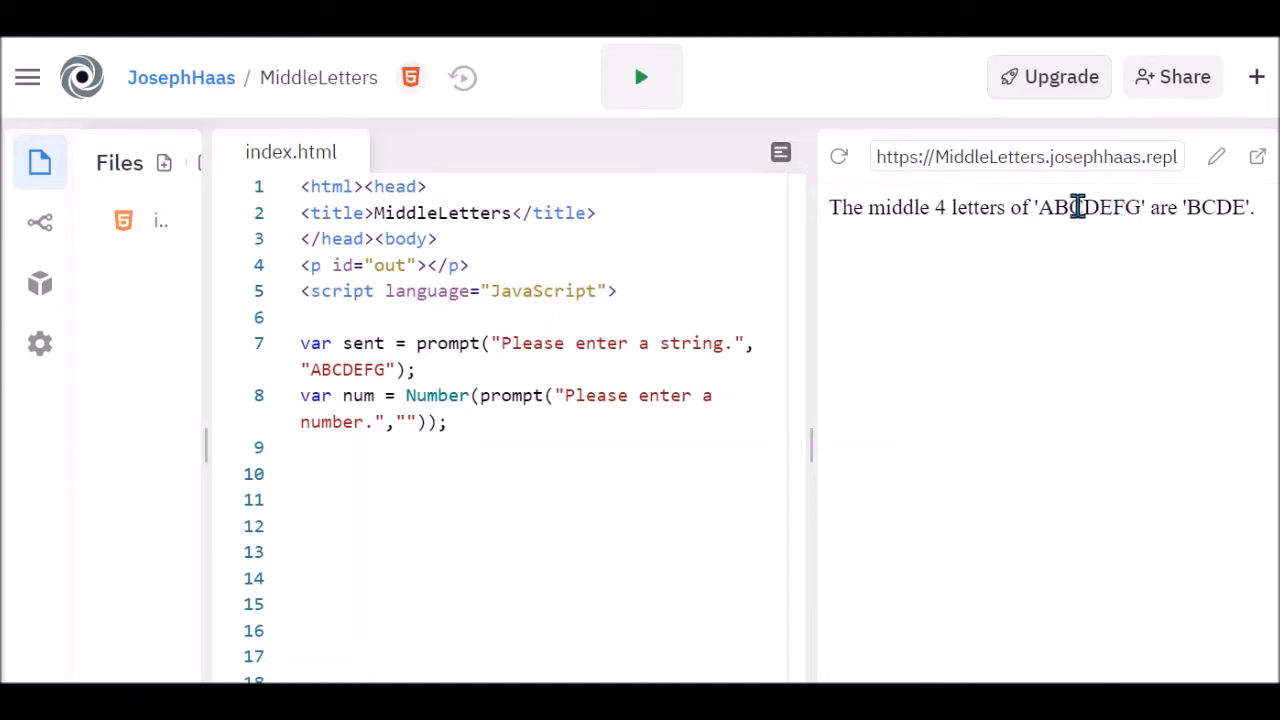
double_click(1096, 206)
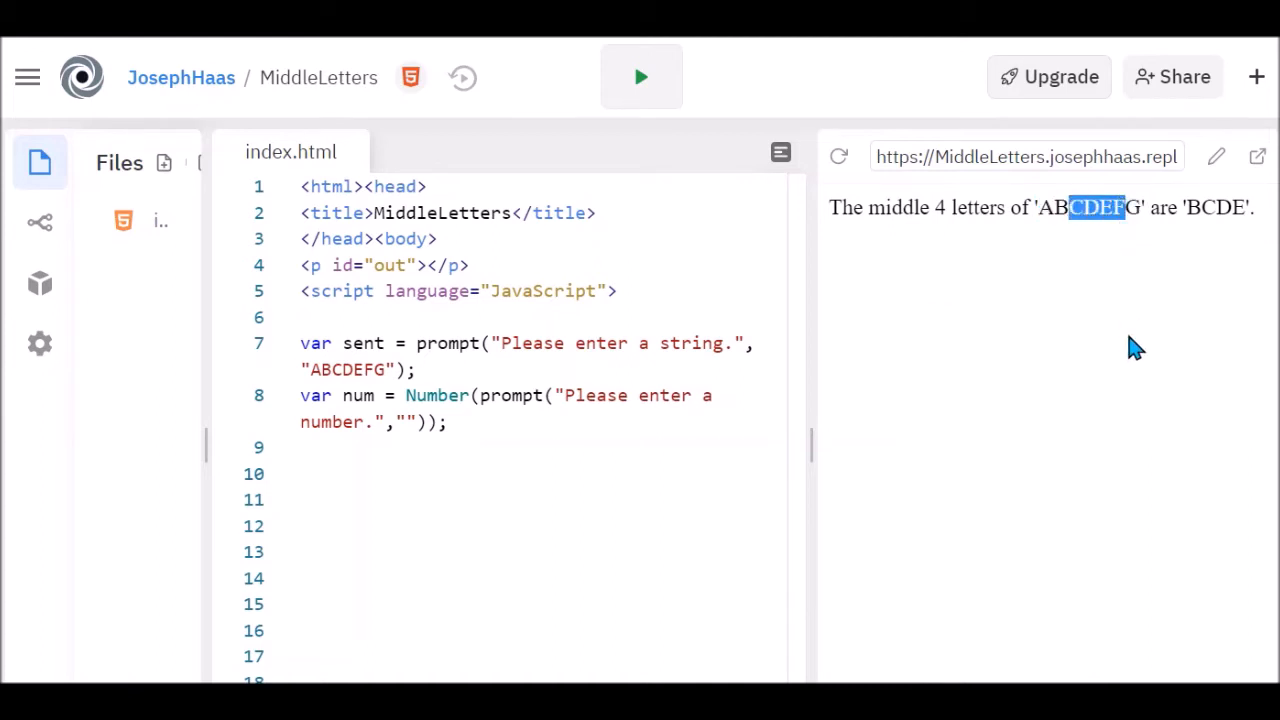
mouse_move(1116, 308)
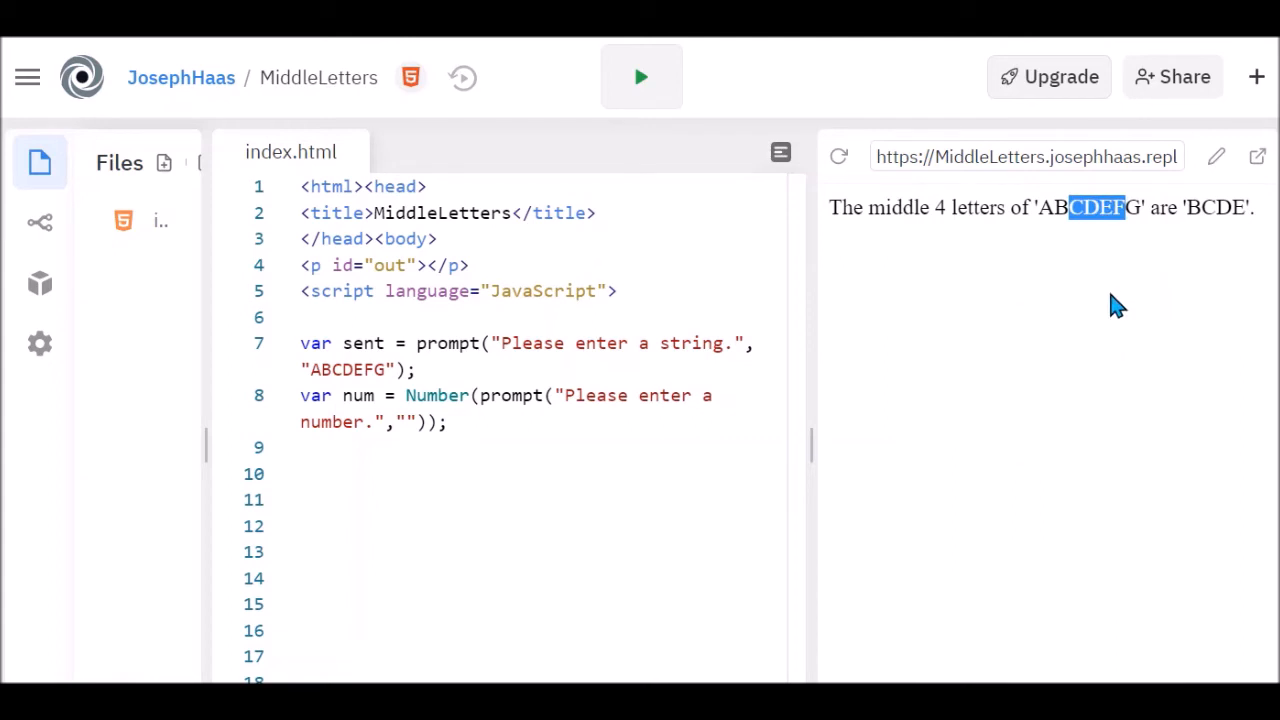
mouse_move(1212, 252)
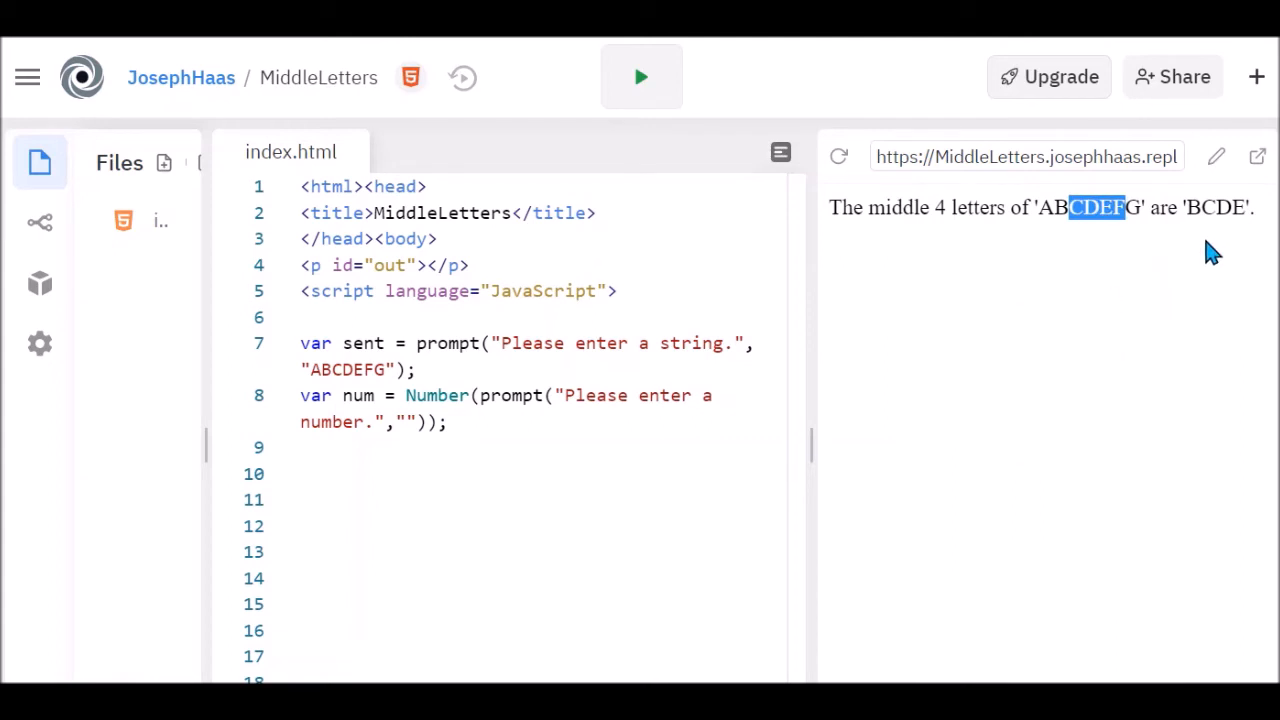
mouse_move(1128, 236)
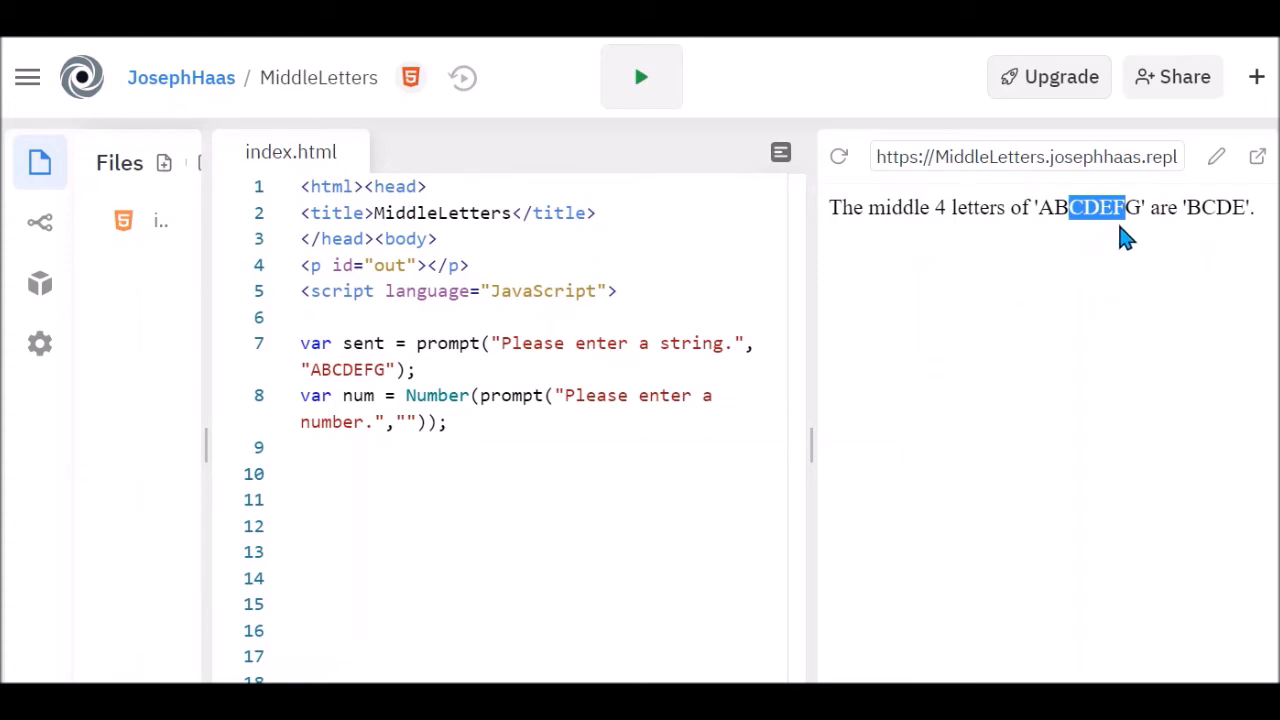
mouse_move(1072, 250)
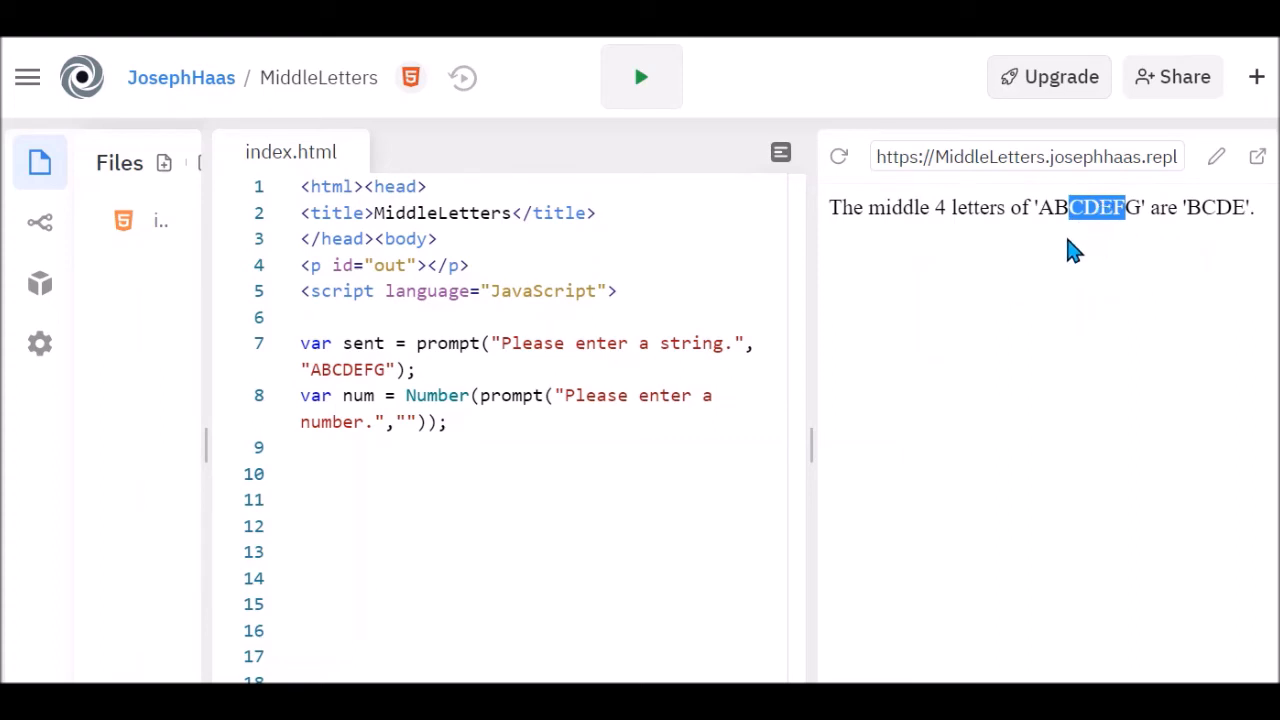
mouse_move(1240, 230)
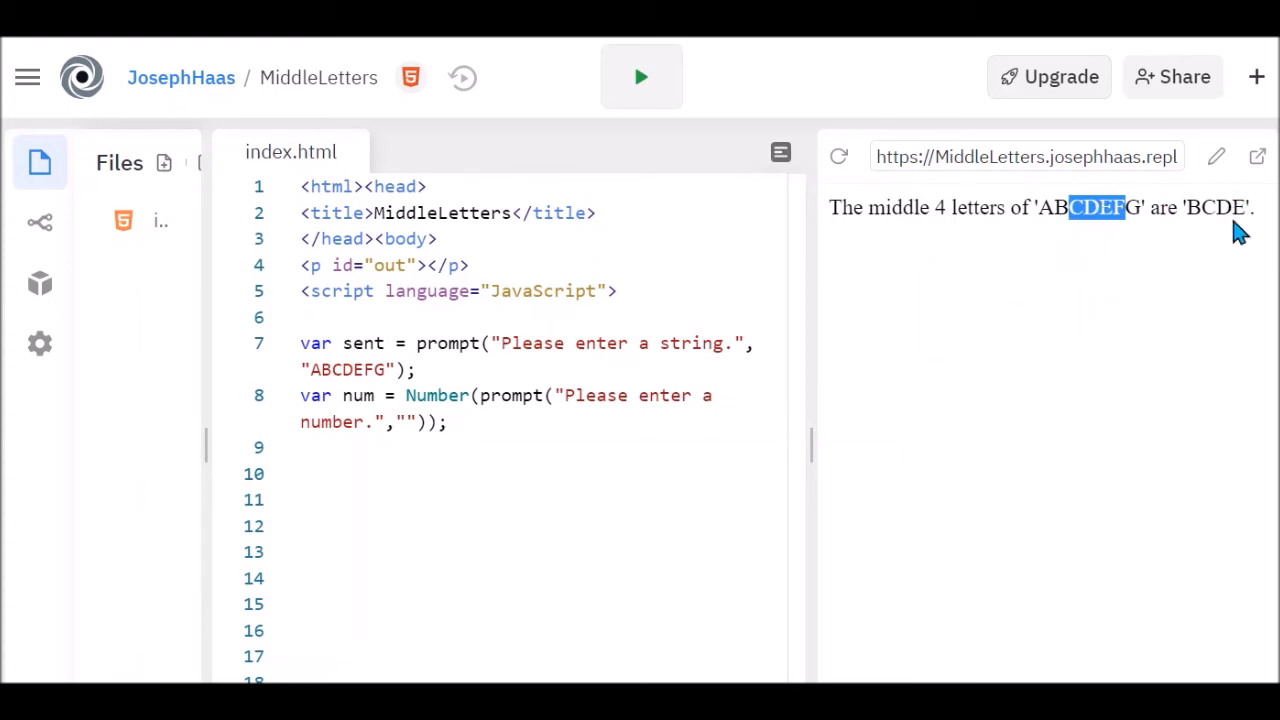
mouse_move(710, 124)
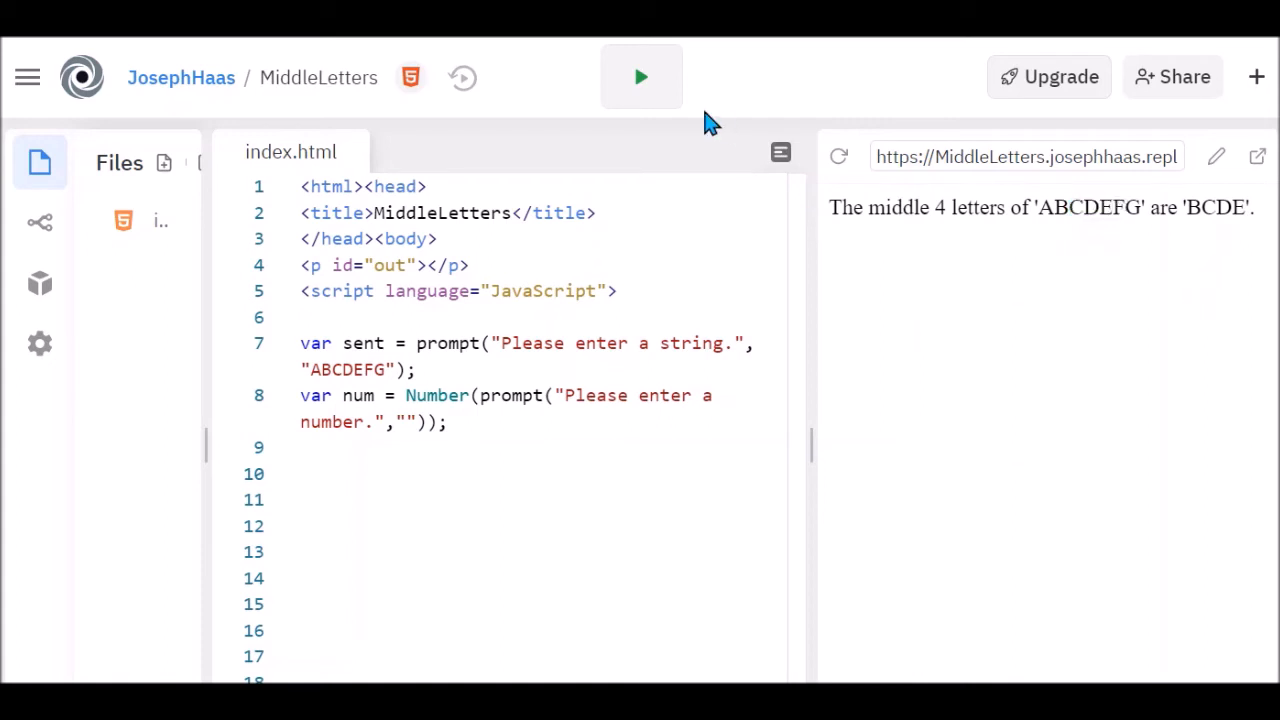
Step: Run with 'ABCDEFGH' and 3, getting 'DEF', and mark DEF within the output
left_click(640, 76)
type("ABCDEFGH")
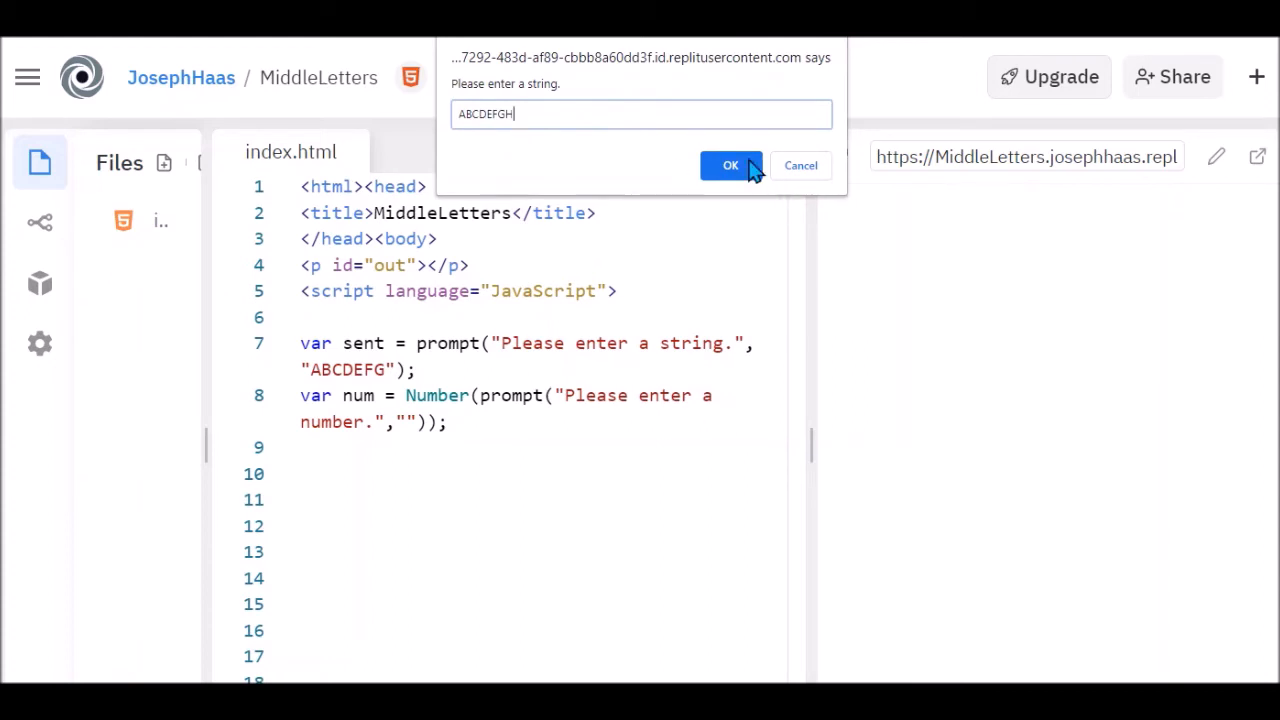
left_click(732, 164)
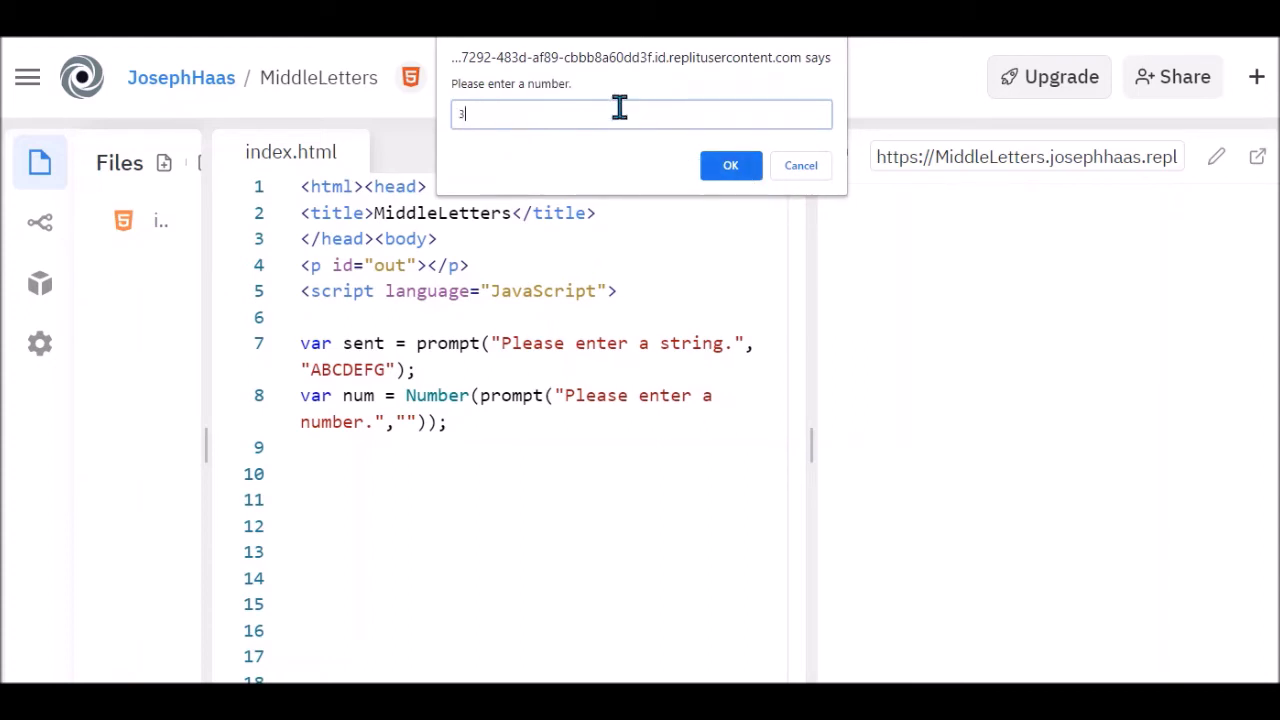
left_click(730, 164)
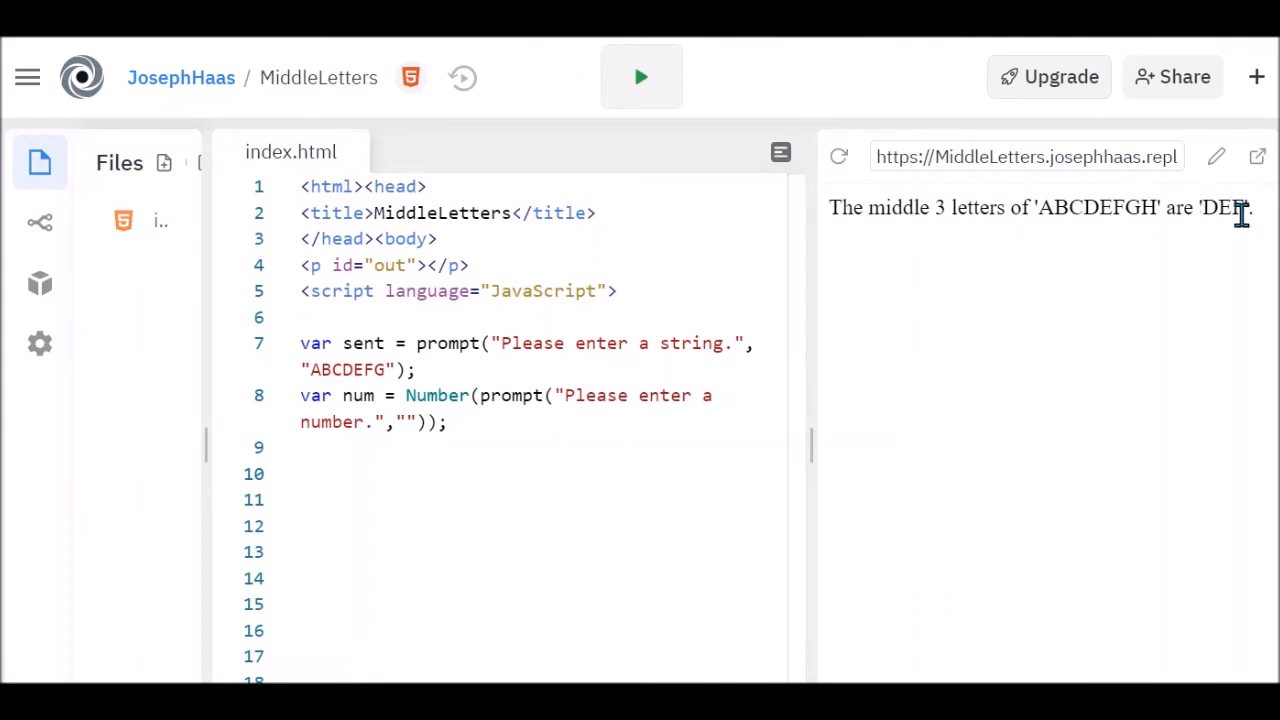
double_click(1088, 206)
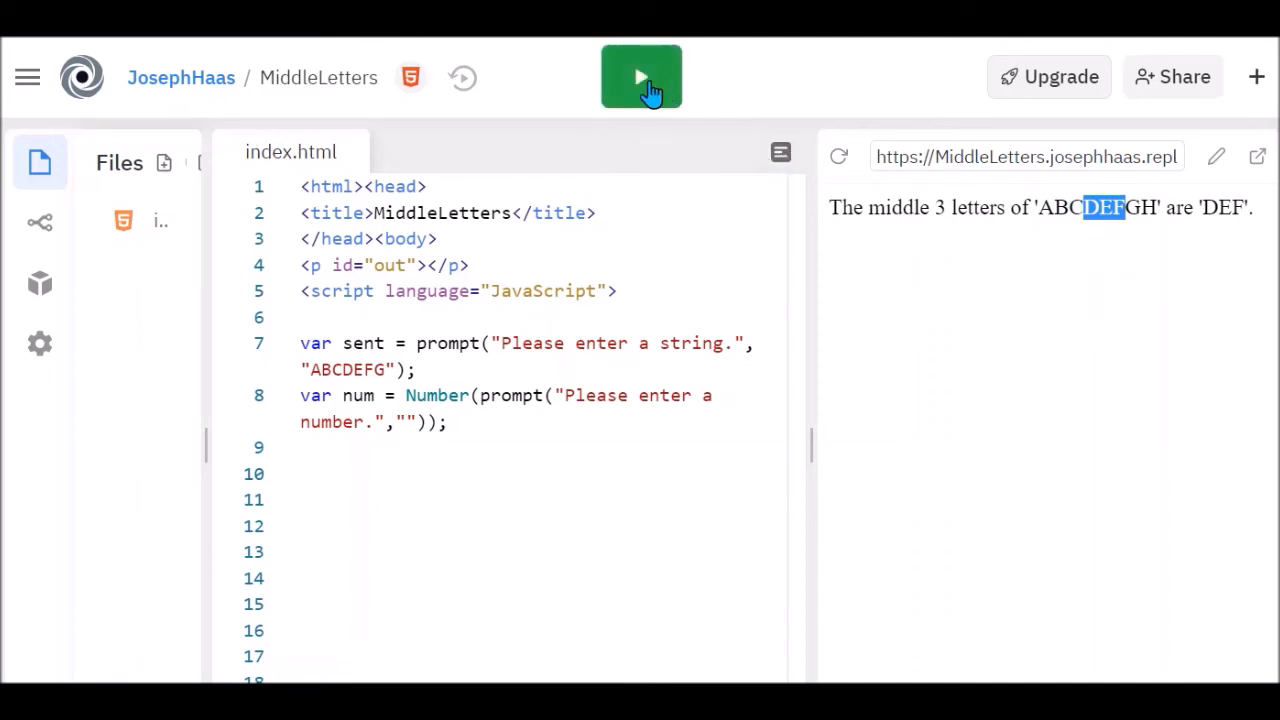
Step: Run with 'ABCDEFGH' and 4 so the output reports the middle letters 'CDEF'
left_click(640, 76)
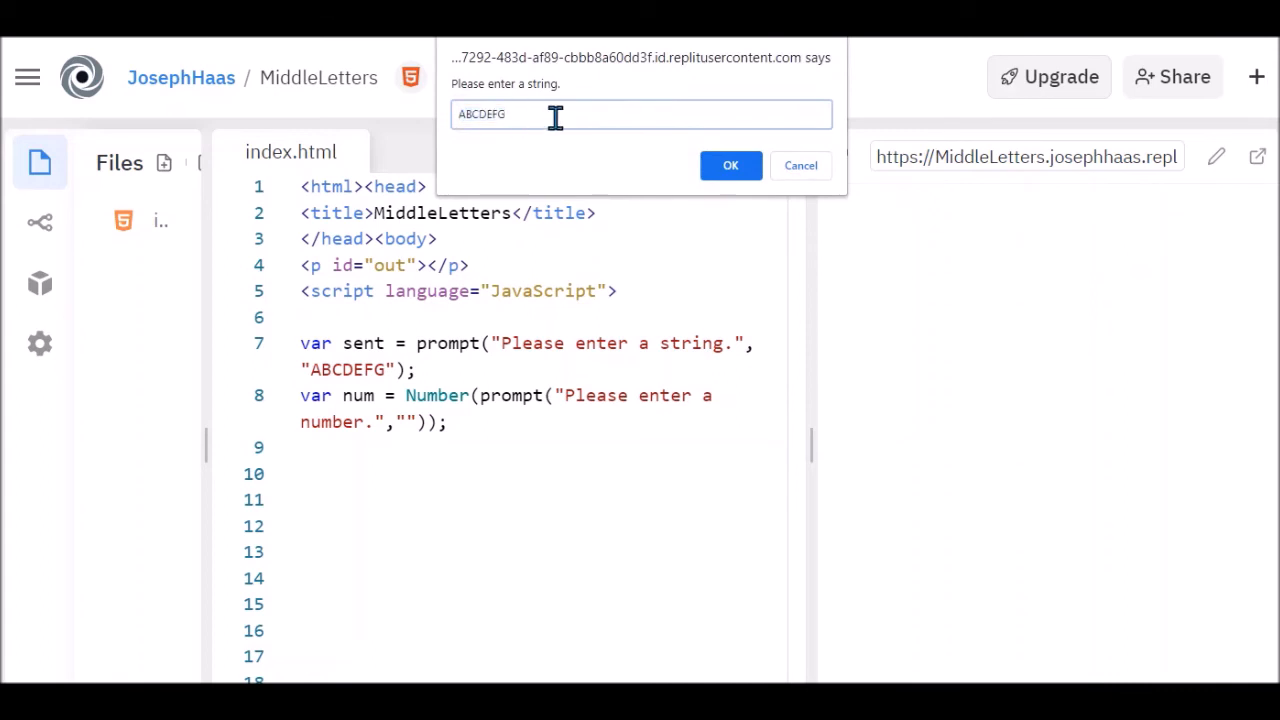
type("H")
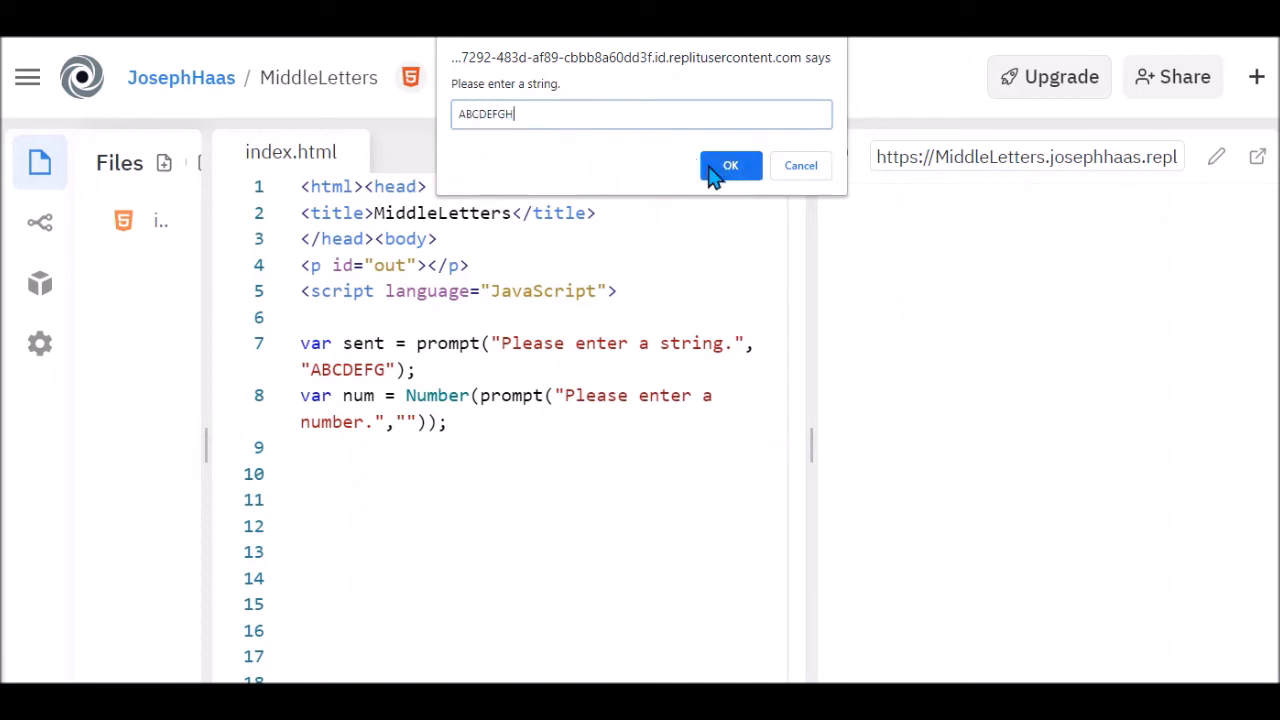
left_click(730, 164)
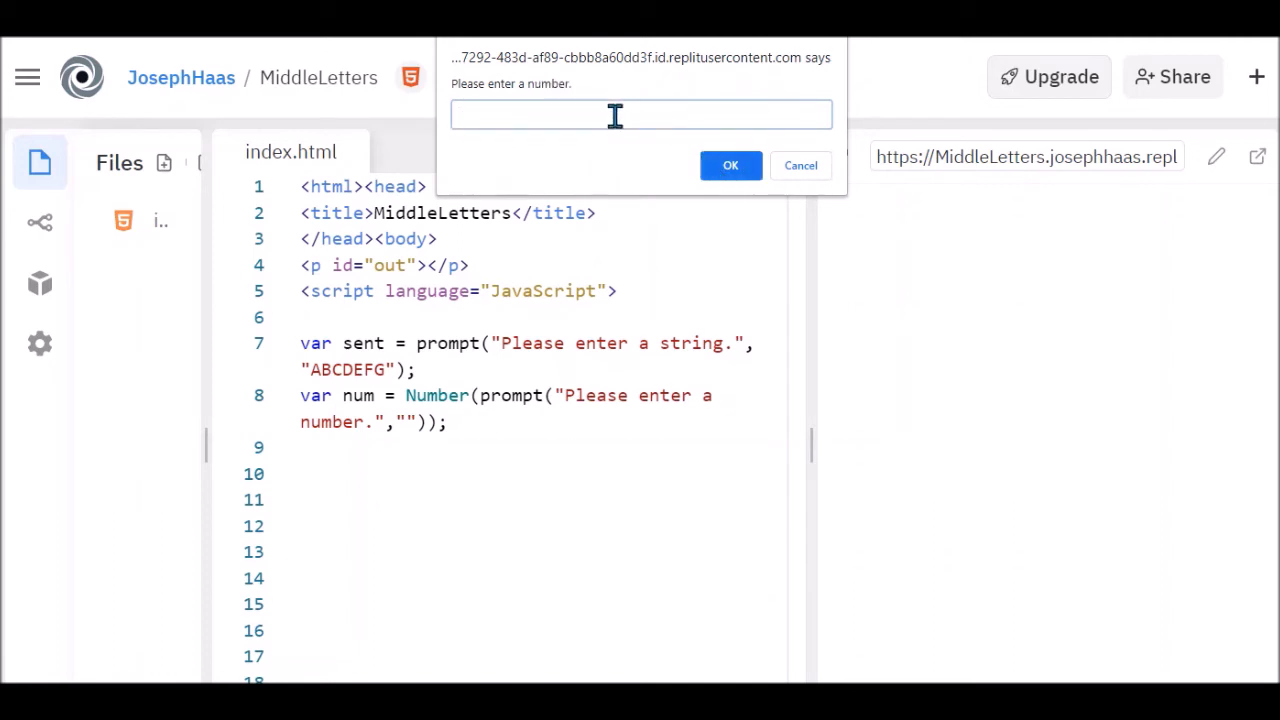
left_click(730, 164)
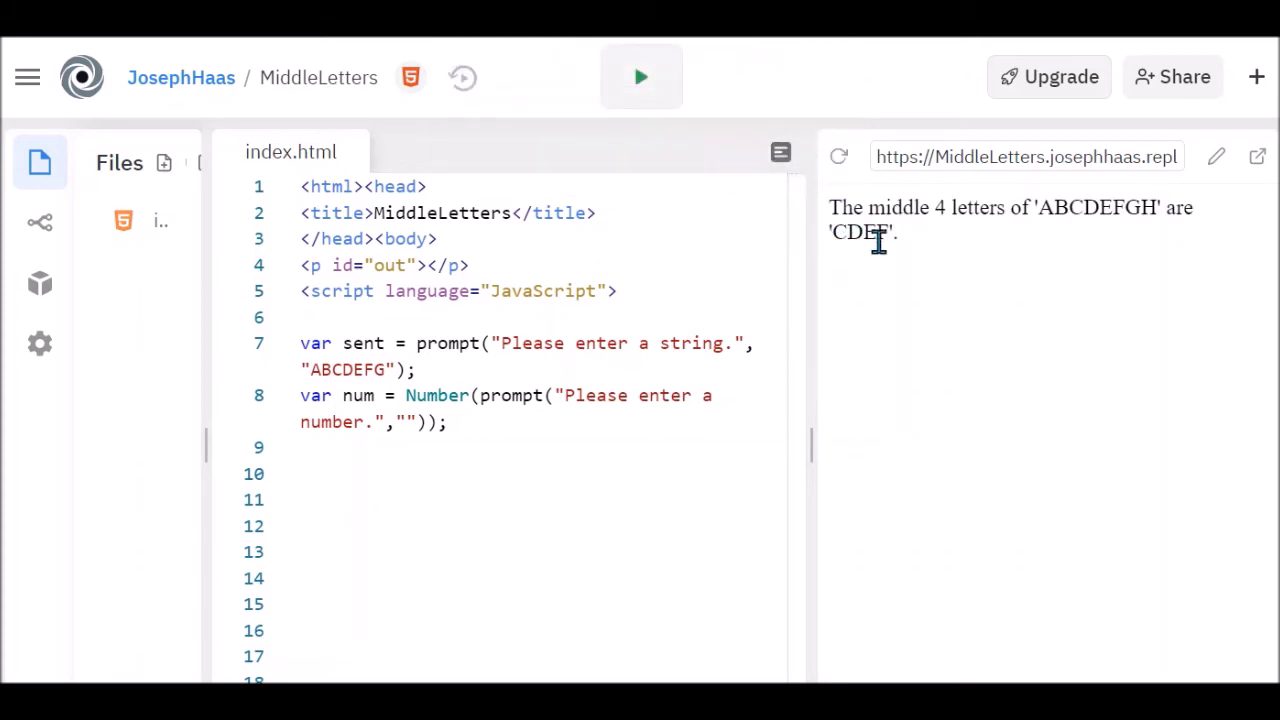
mouse_move(1072, 212)
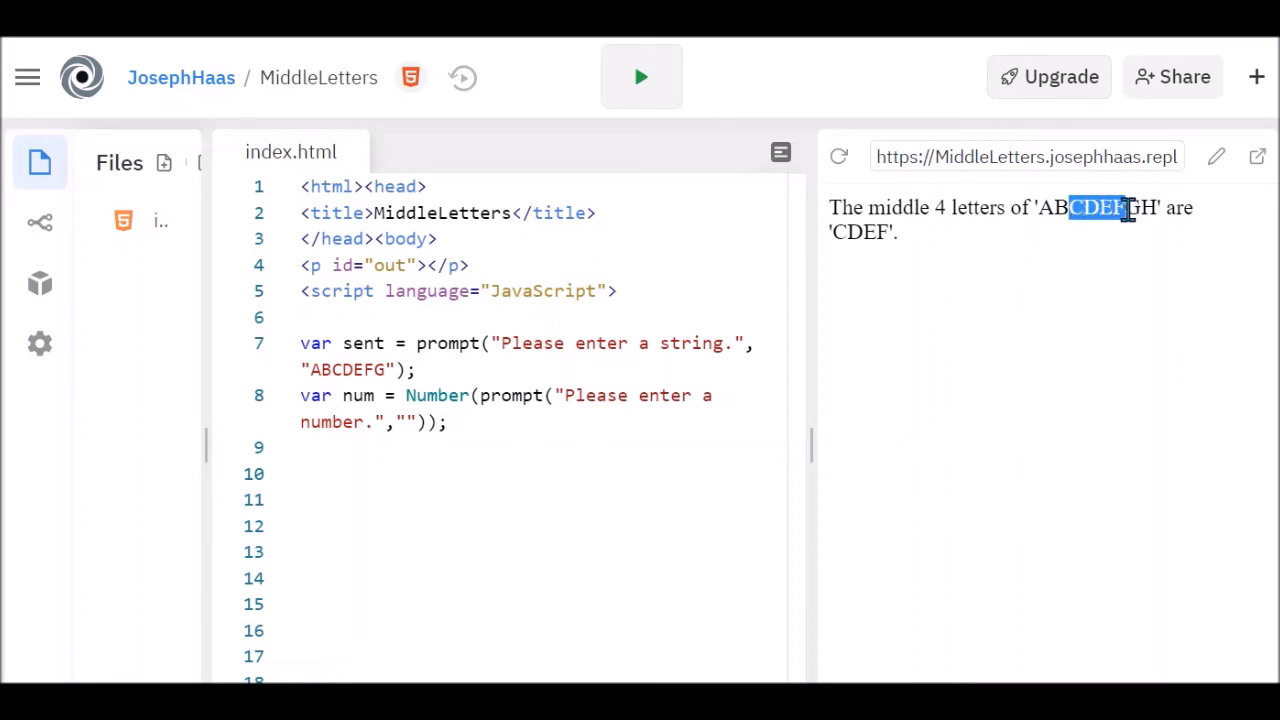
mouse_move(976, 328)
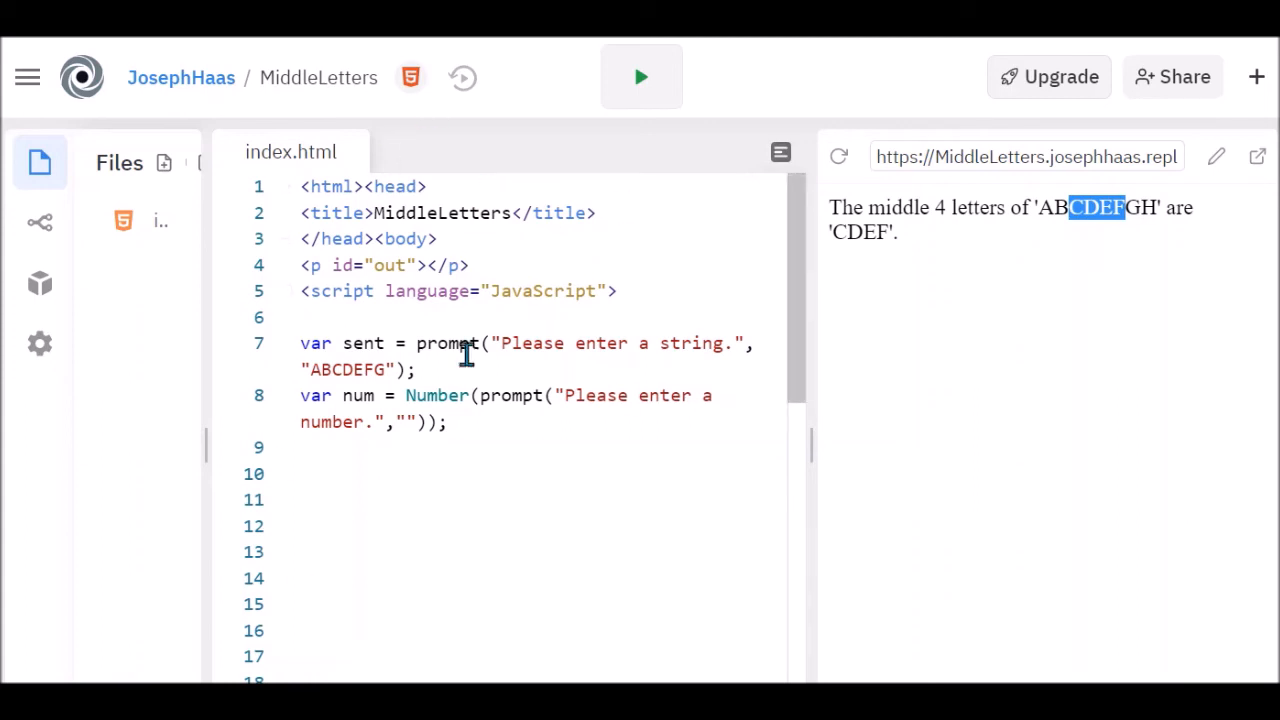
mouse_move(548, 364)
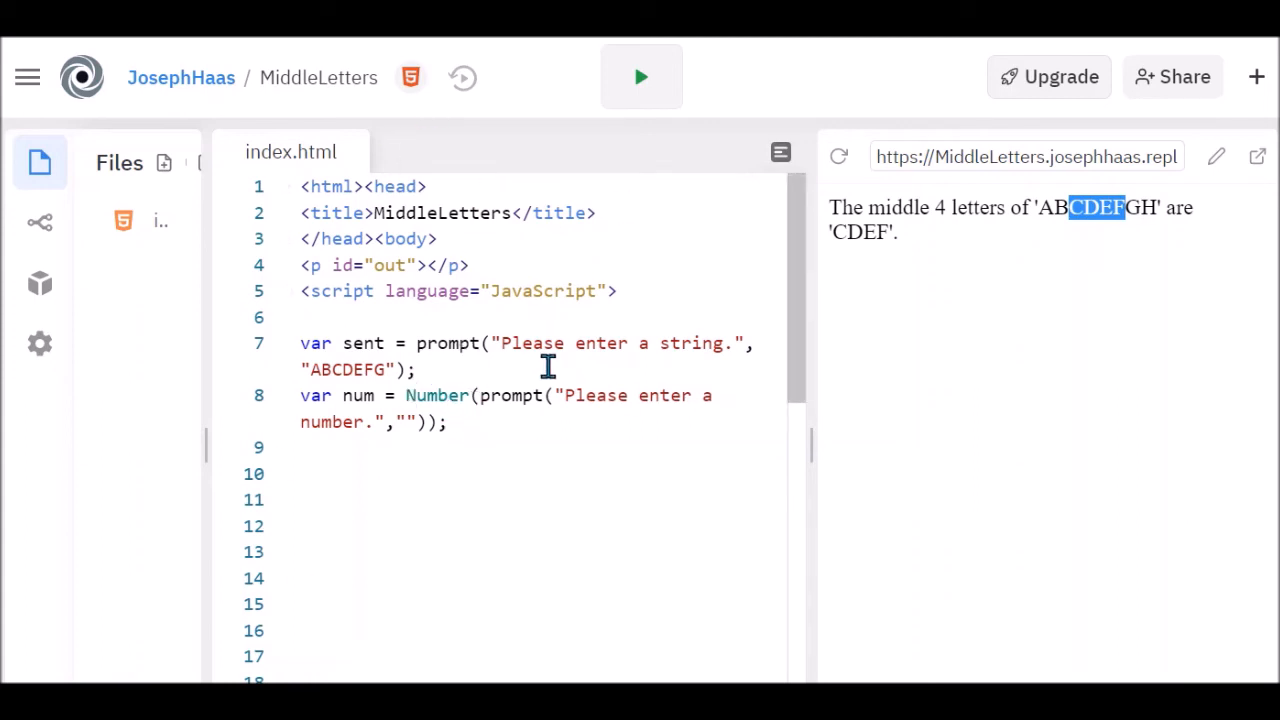
mouse_move(432, 522)
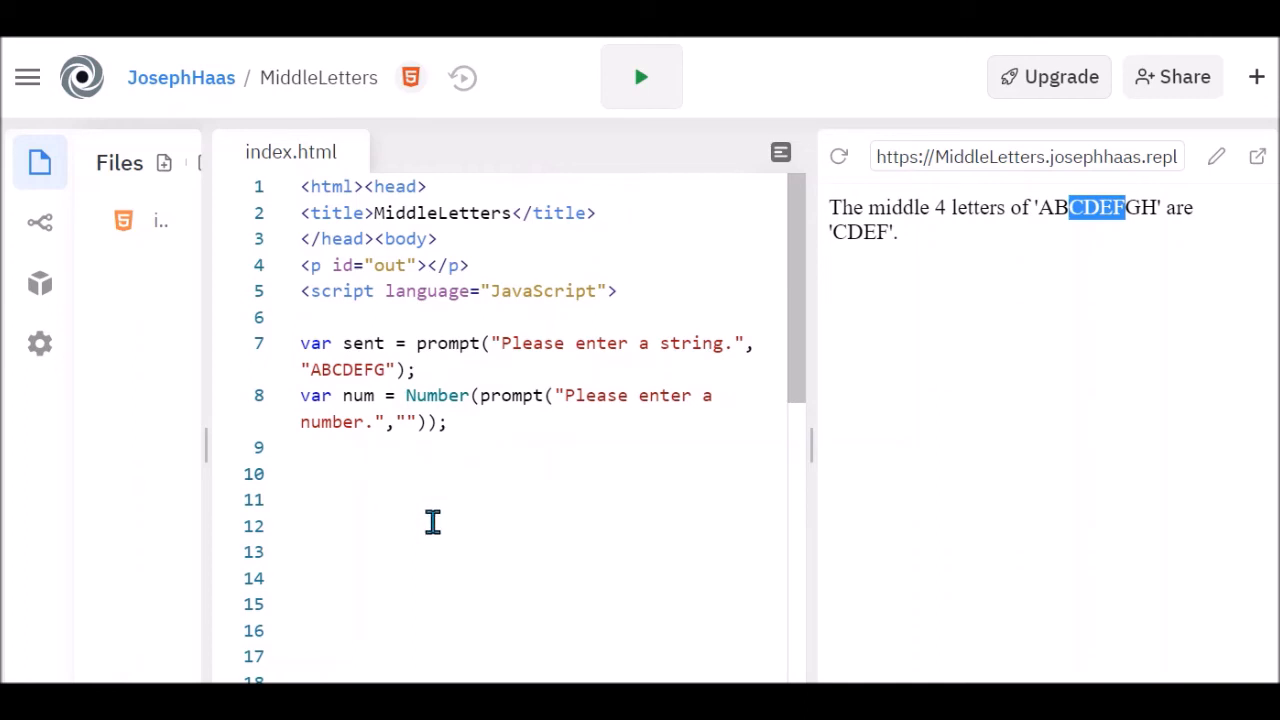
mouse_move(432, 536)
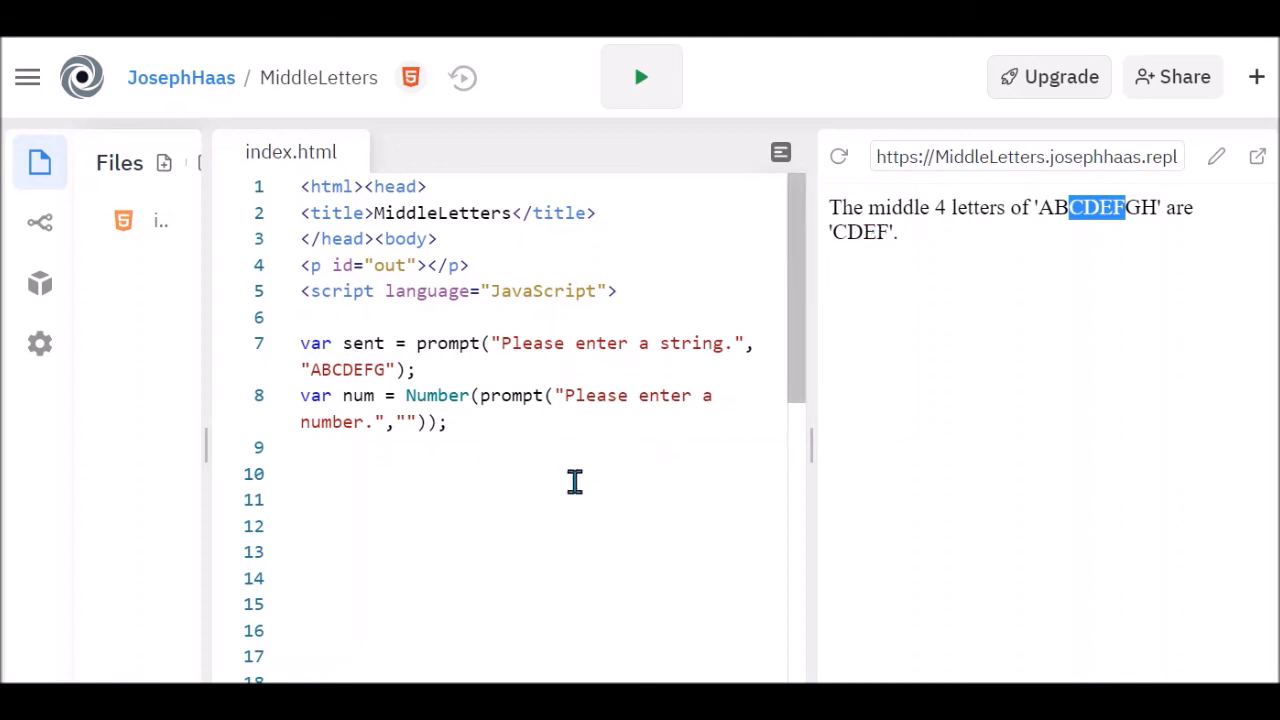
mouse_move(576, 488)
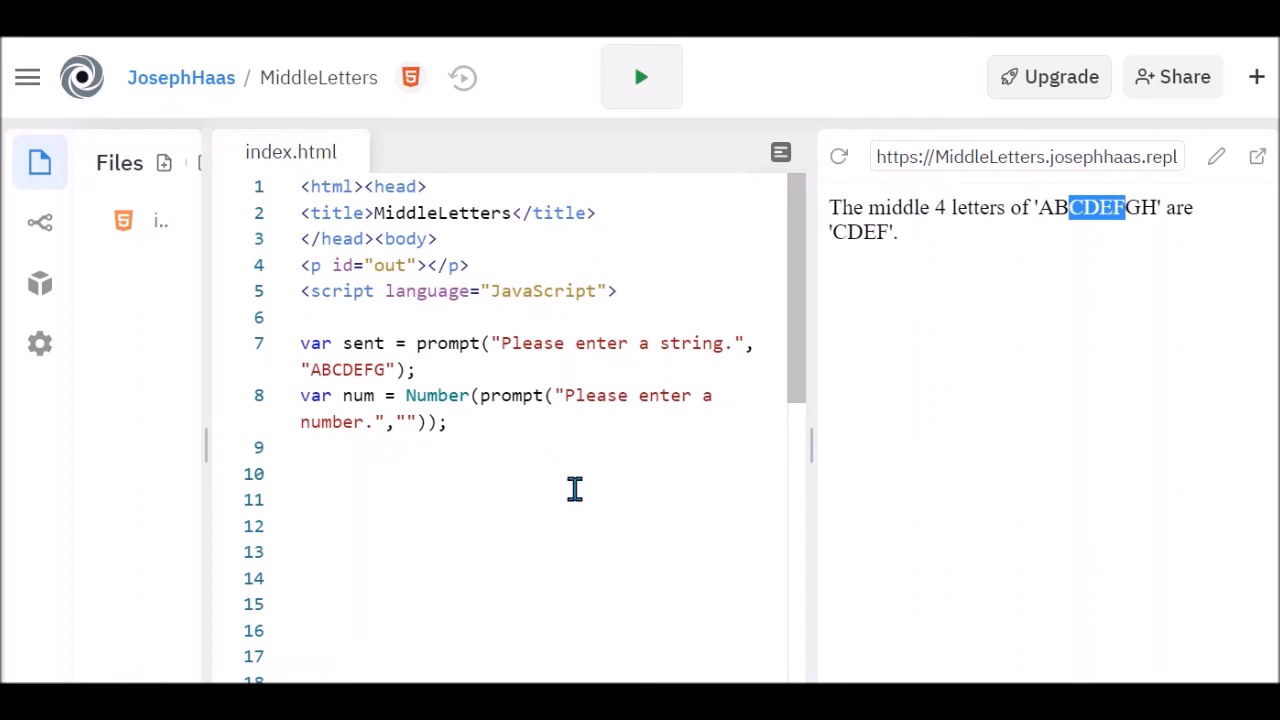
mouse_move(532, 488)
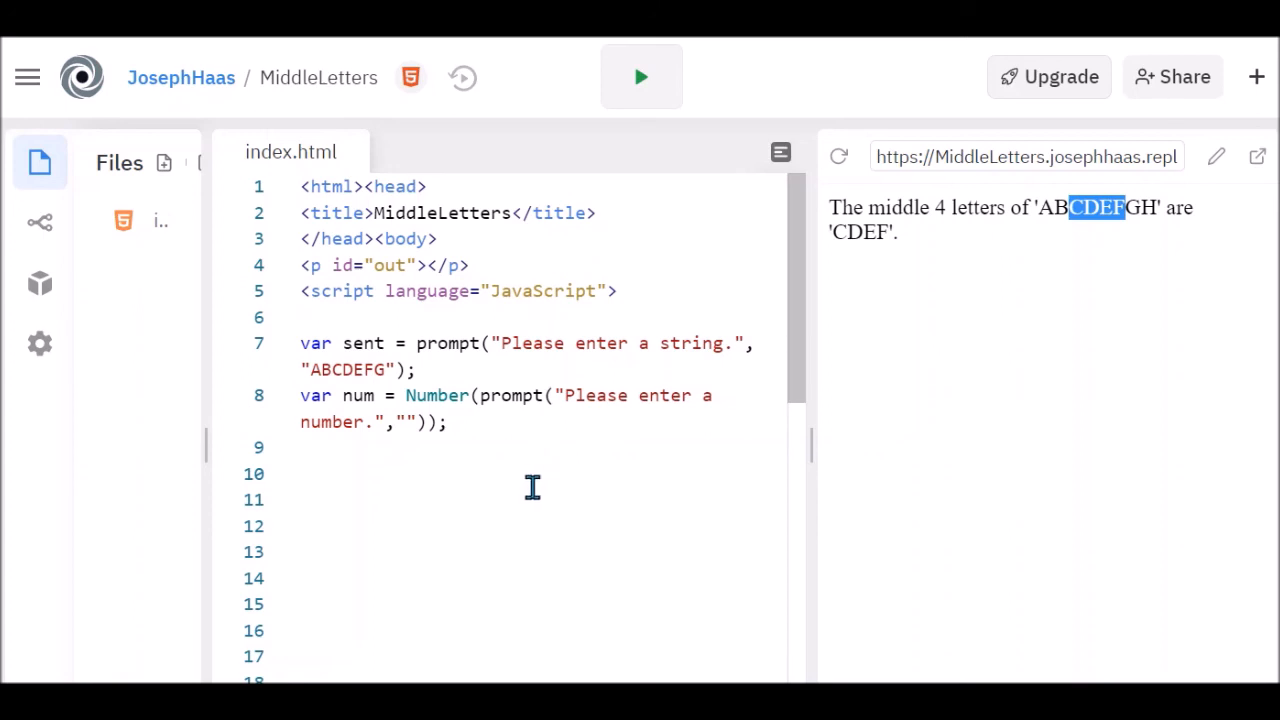
mouse_move(516, 514)
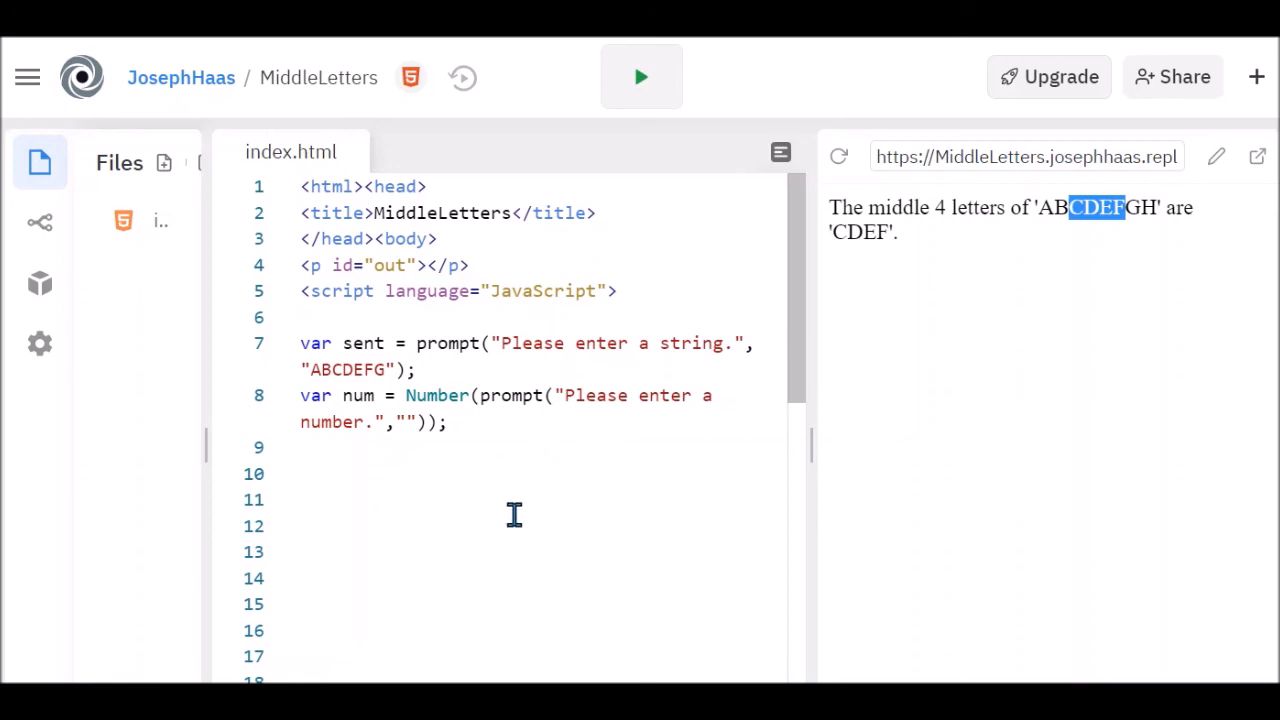